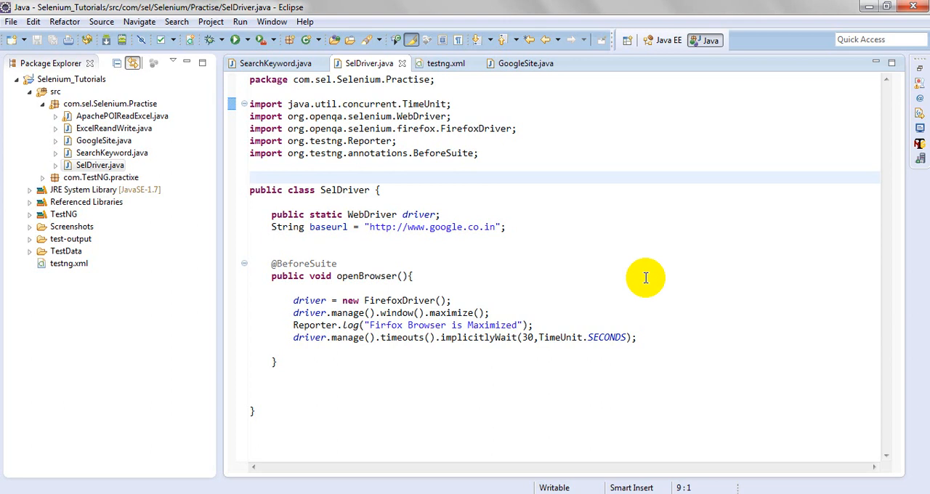
Step: Review testng.xml with its two listeners and the GoogleSite and SearchKeyword classes
click(250, 177)
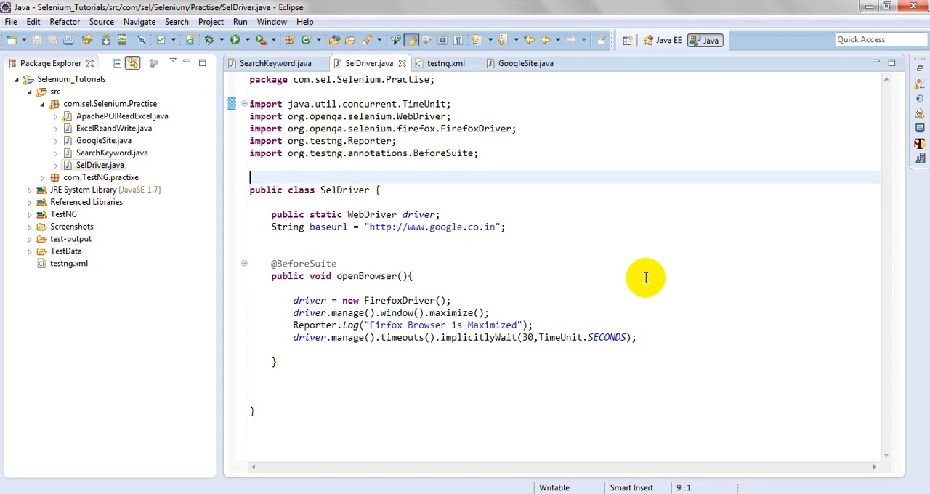
mouse_move(169, 442)
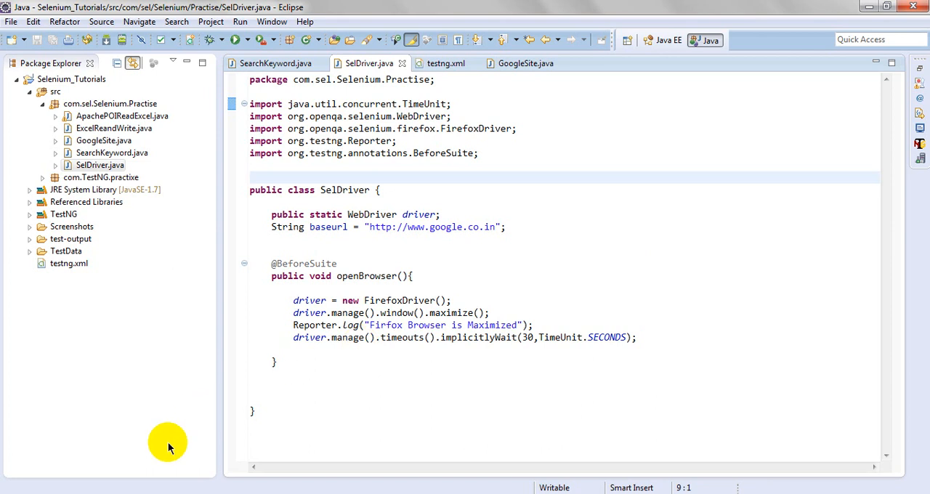
mouse_move(220, 297)
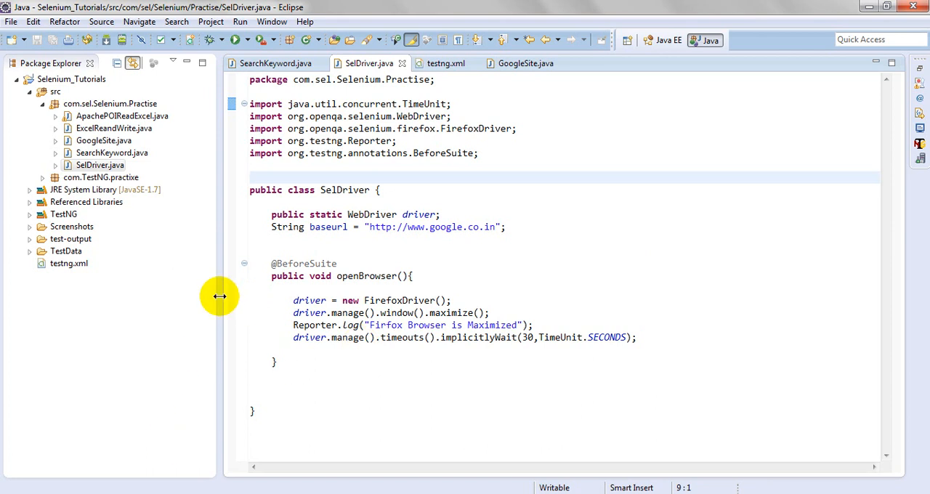
drag(219, 296, 211, 296)
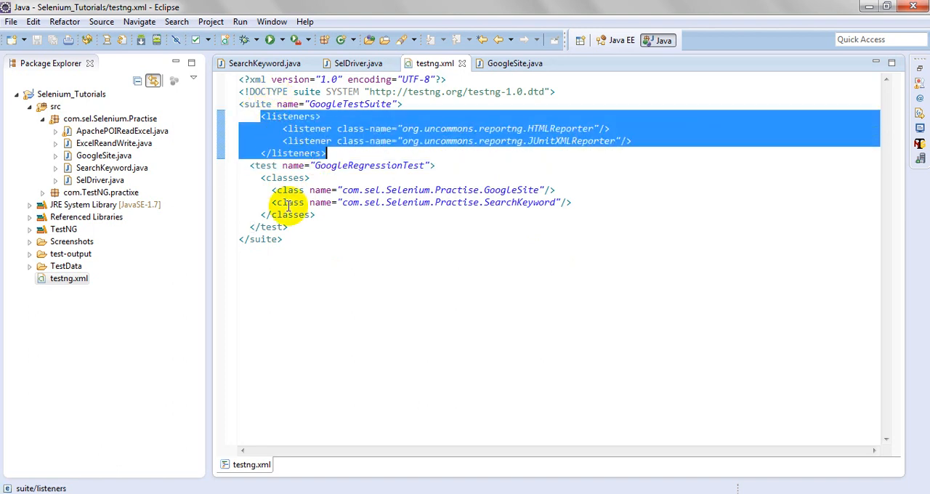
Step: Bring SelDriver.java back into focus below the openBrowser method
click(287, 227)
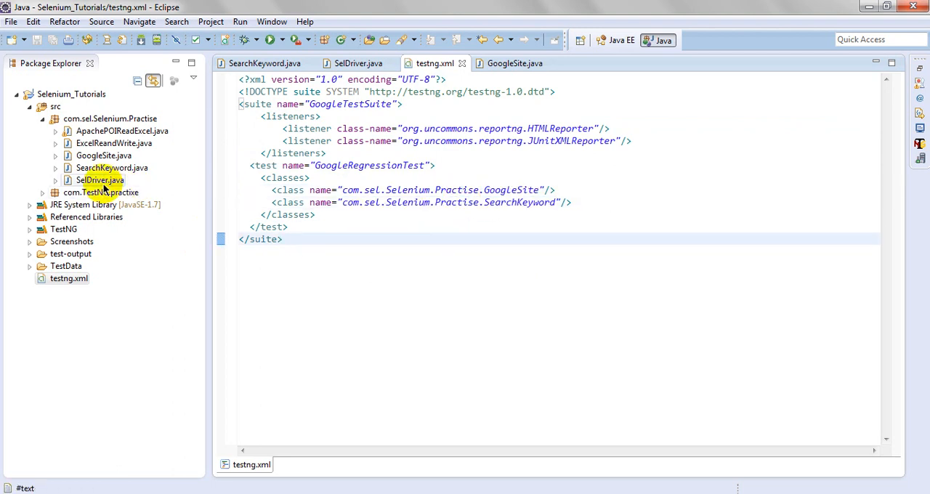
click(357, 64)
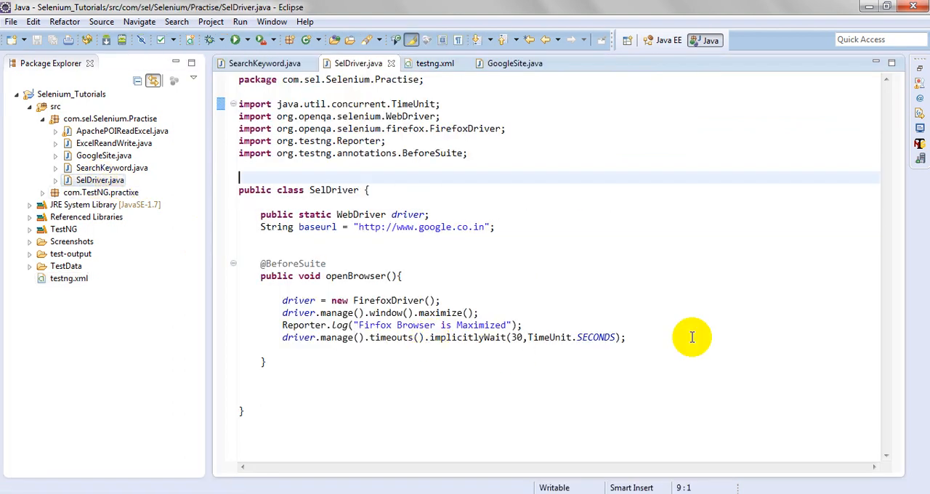
mouse_move(675, 331)
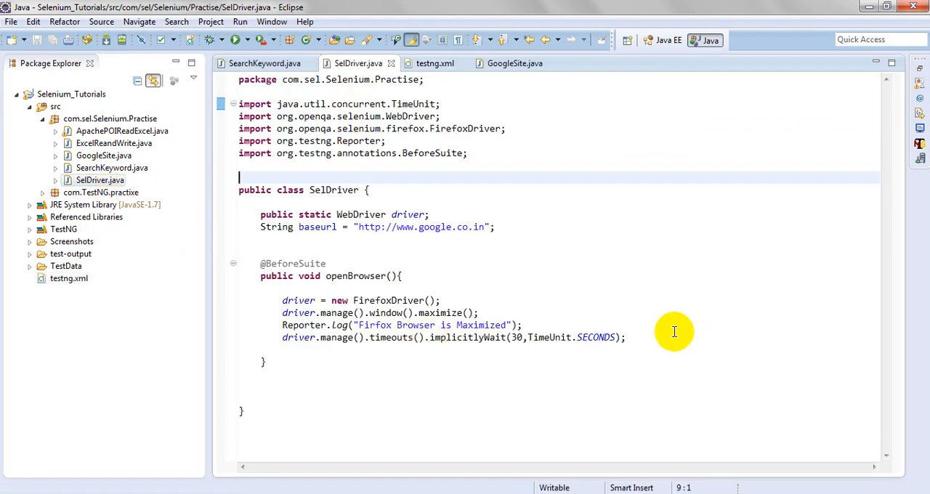
double_click(360, 215)
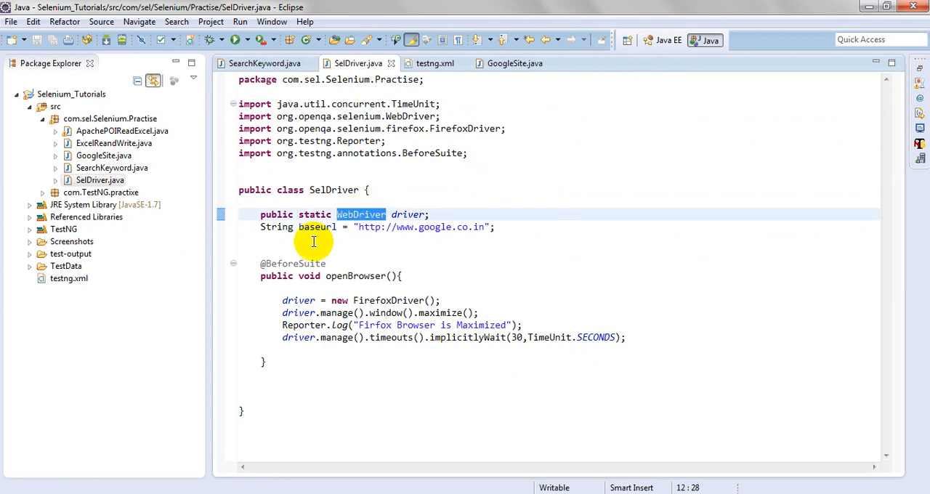
mouse_move(534, 376)
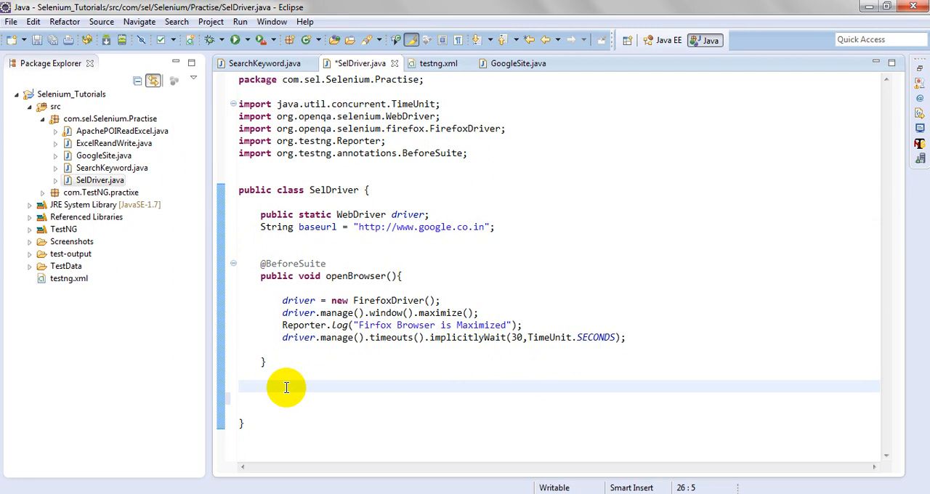
Step: Write public void screenCapture(){ and begin File scrFile = ((TakesScreenshot)
click(285, 387)
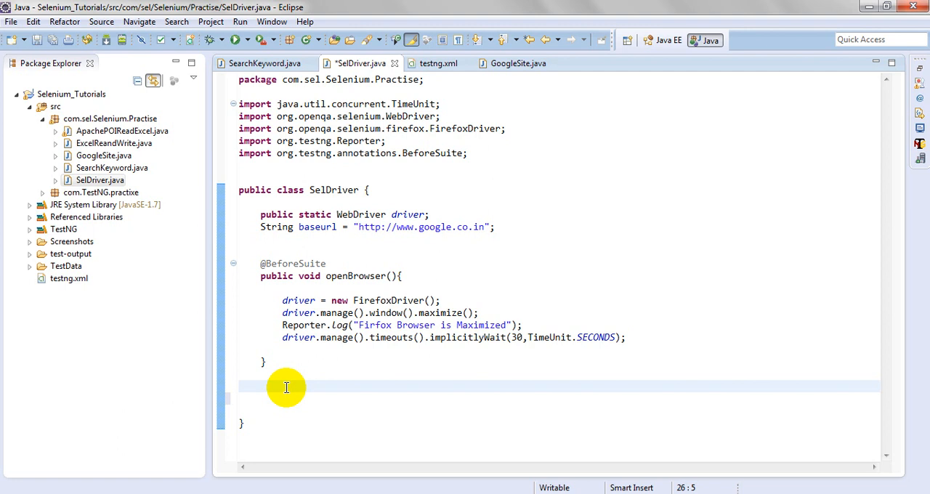
text(public)
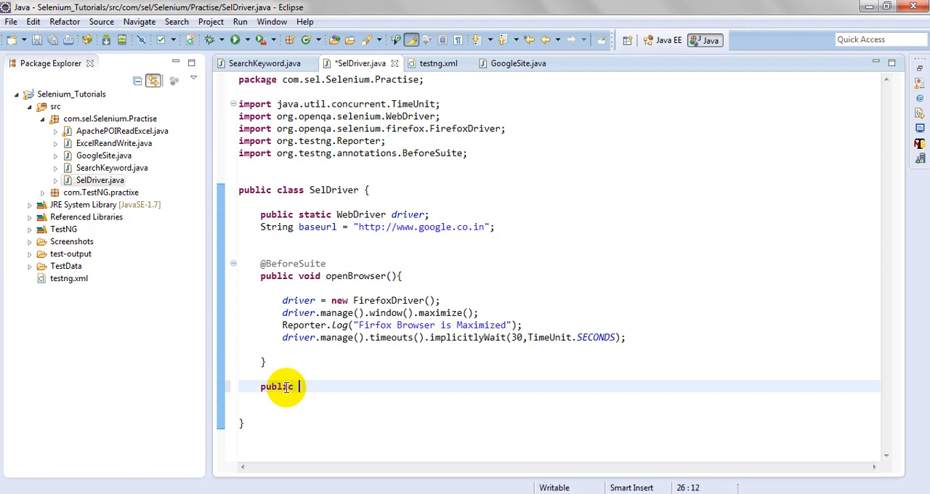
text(void)
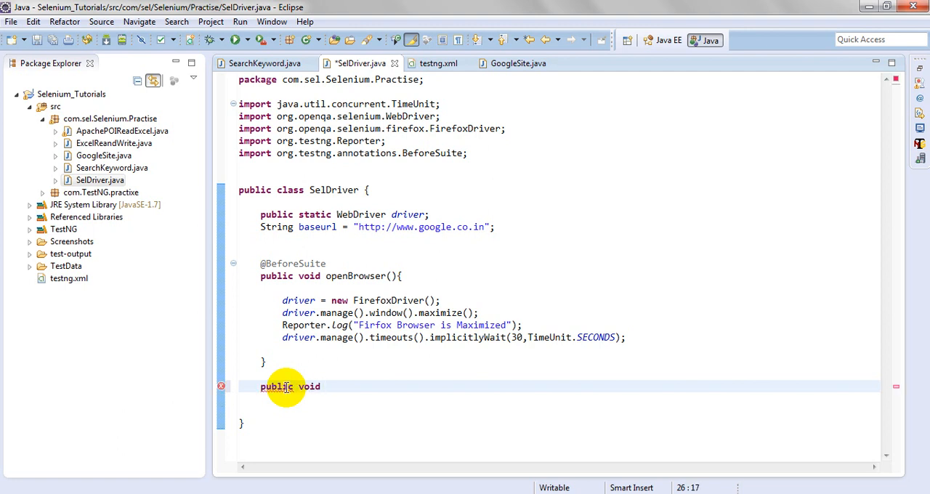
text(screenCapture(){)
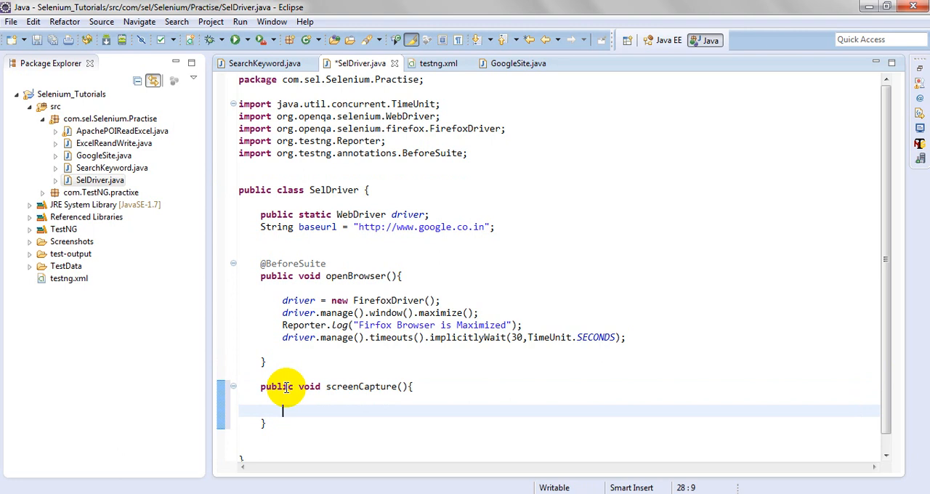
text(F)
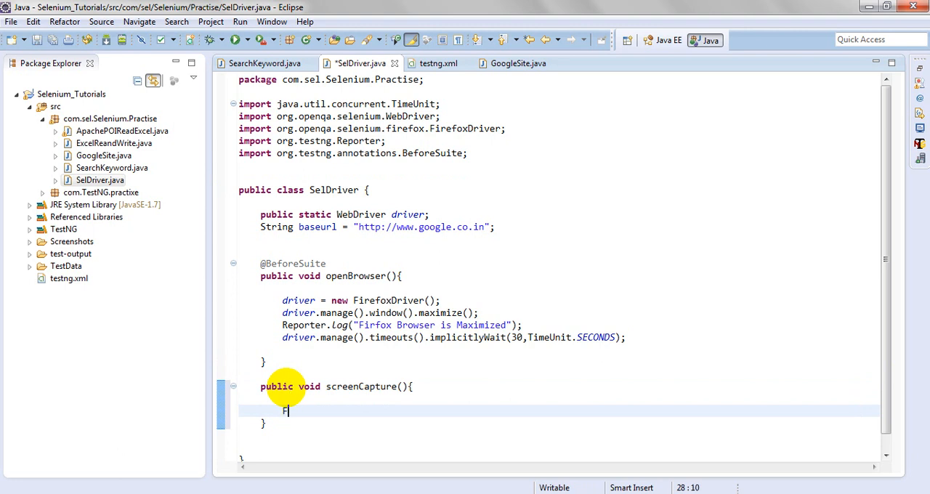
text(ile scrFile =)
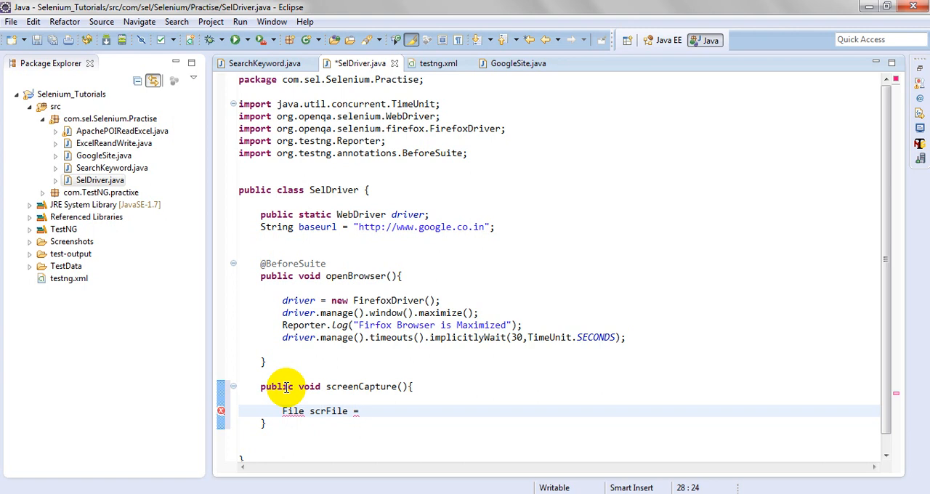
text(())
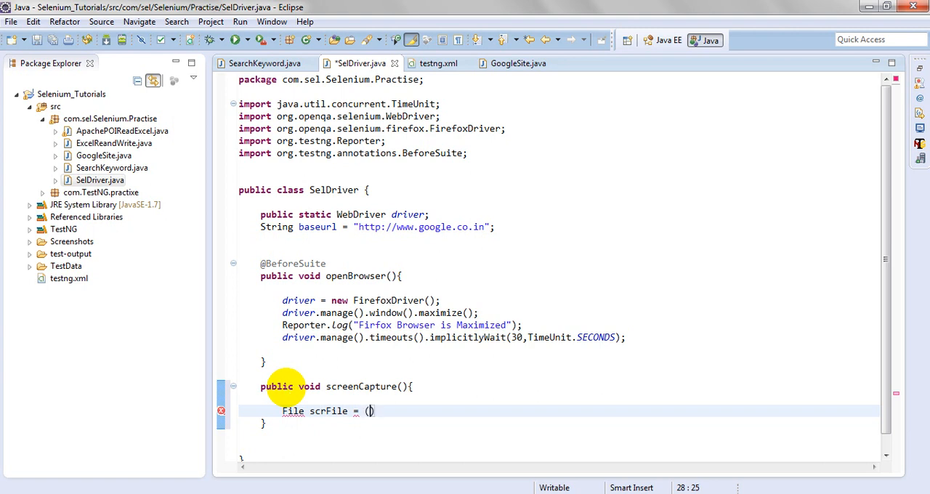
text(TakesScreenshot)
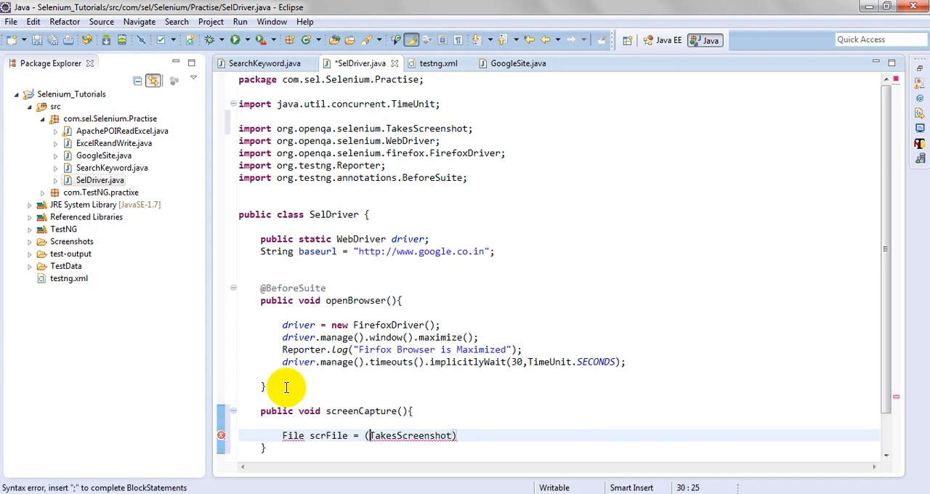
Step: Finish scrFile = ((TakesScreenshot)driver).getScreenshotAs(OutputType.FILE); and import java.io.File
text(()
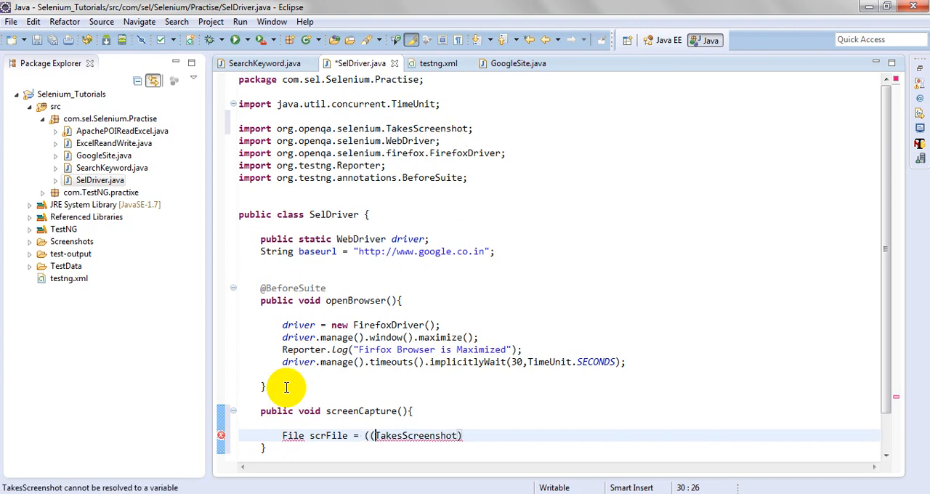
text(d)
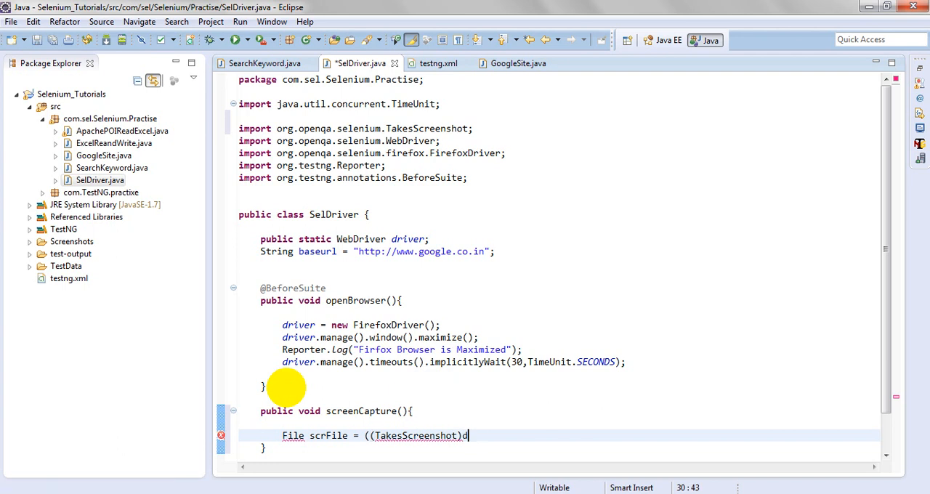
text(river))
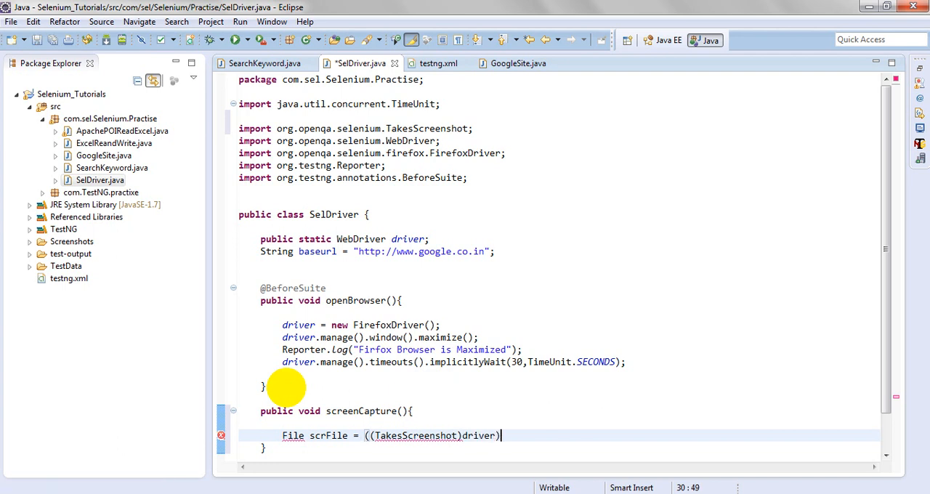
text(.get)
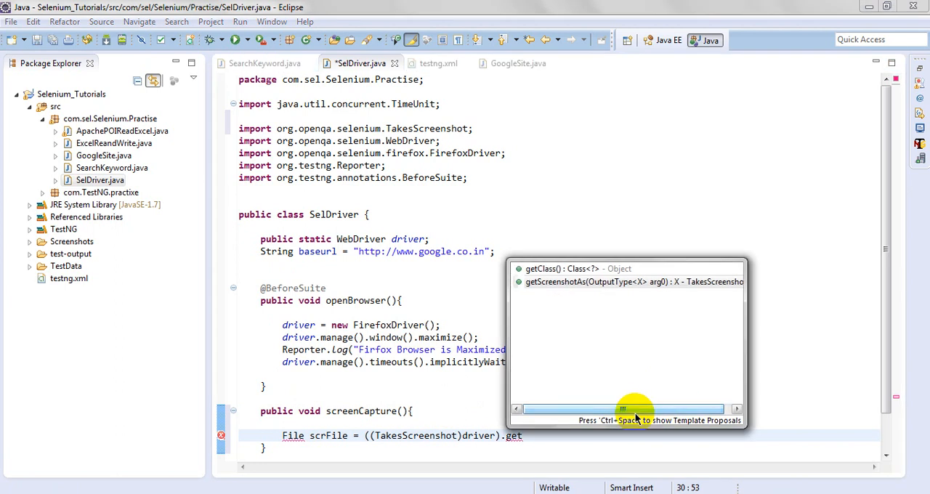
mouse_move(654, 331)
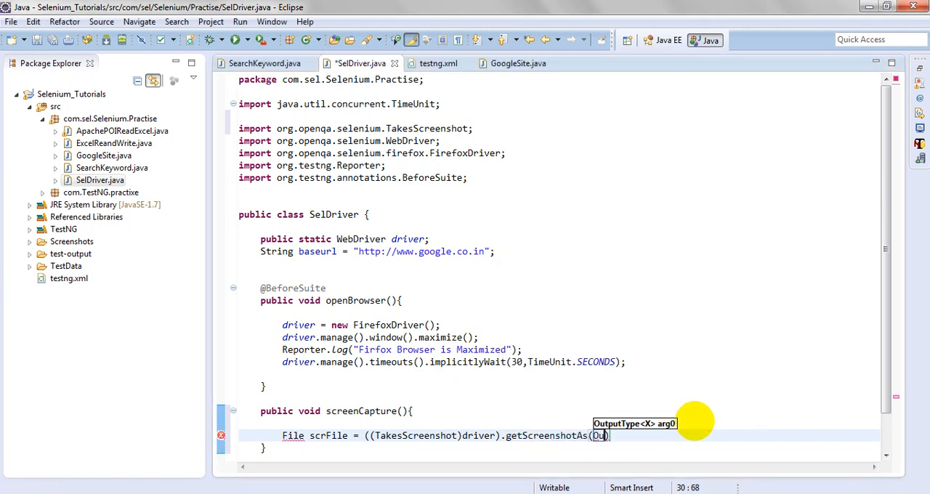
text(tputType.FILE)
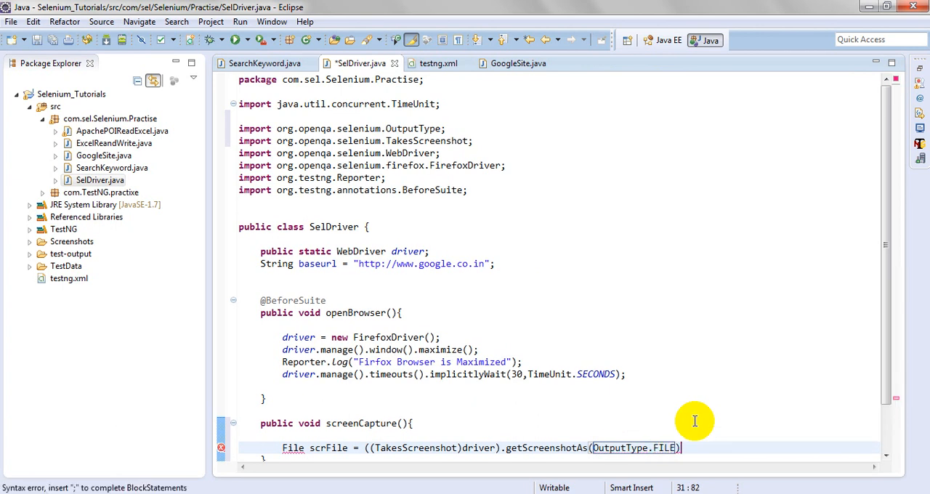
text(;)
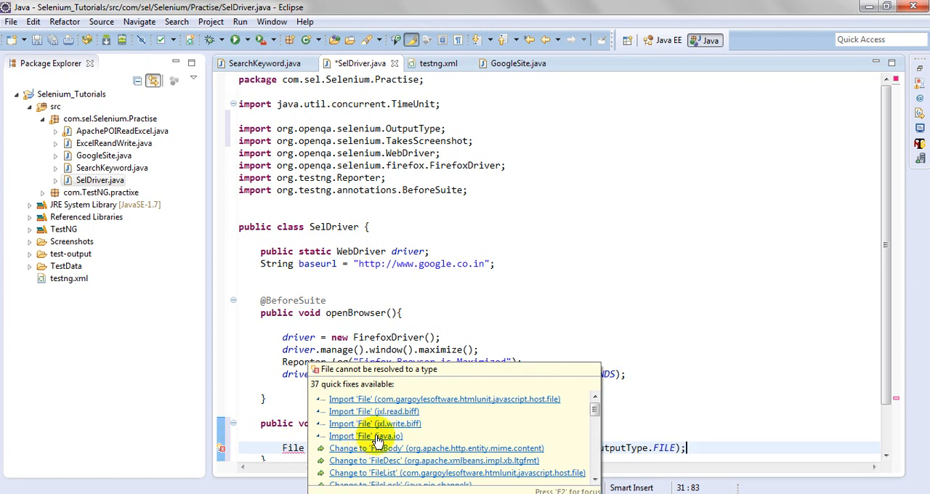
click(367, 436)
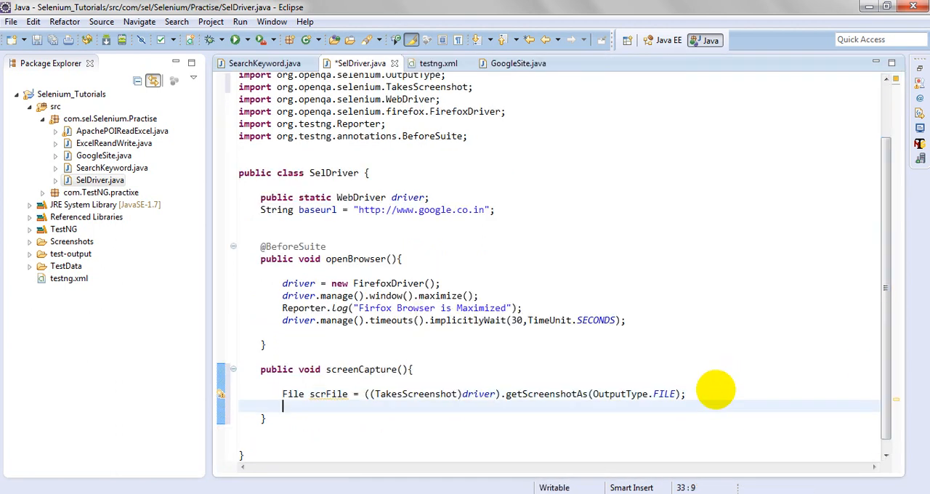
mouse_move(715, 389)
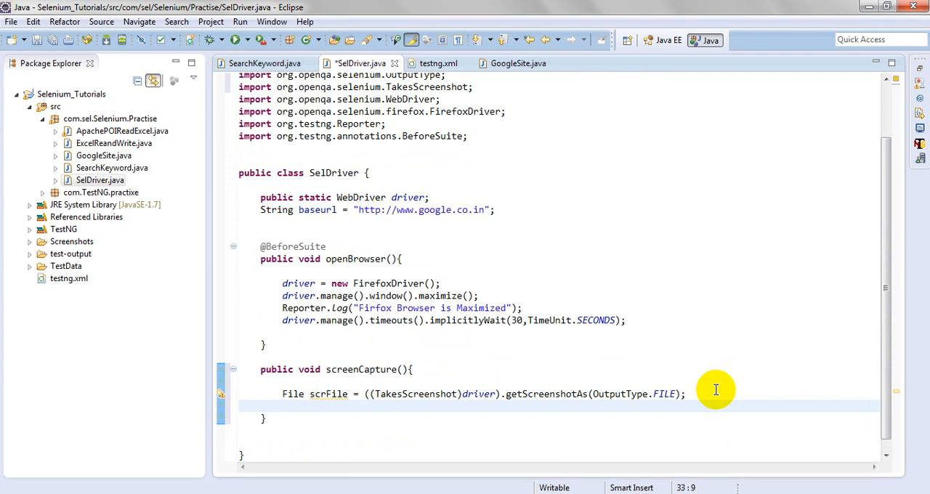
Step: Start the line File screenshotName = "" inside screenCapture
text(File scree)
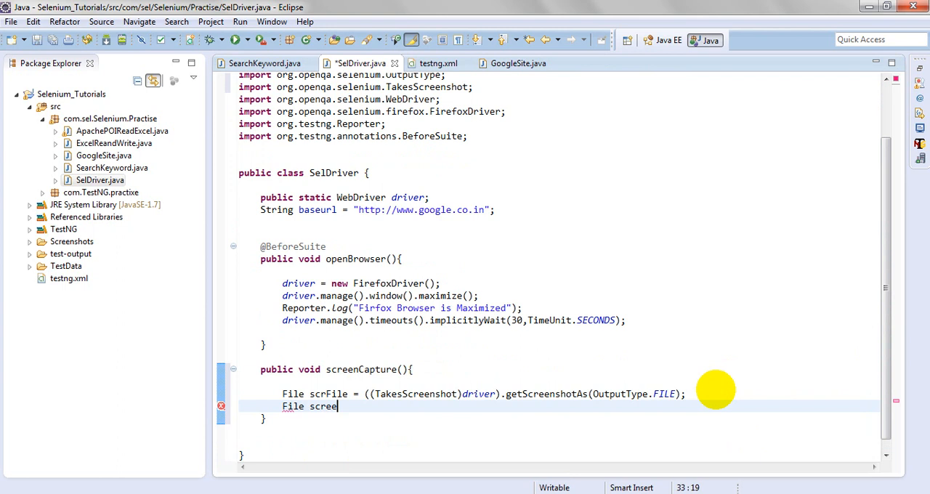
text(nshot)
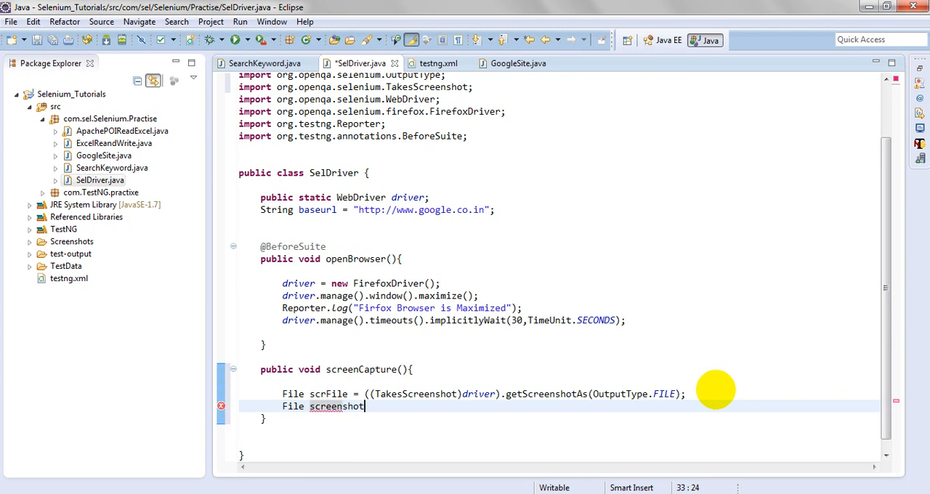
text(Name =)
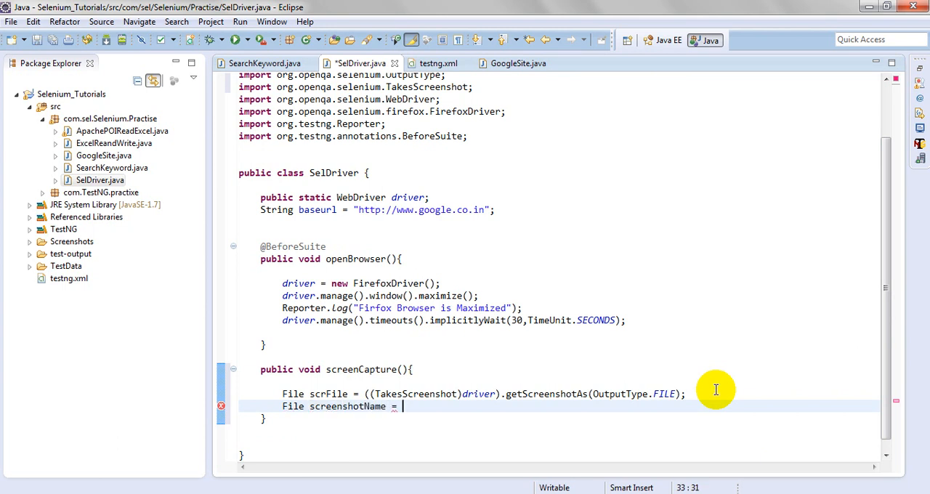
text("")
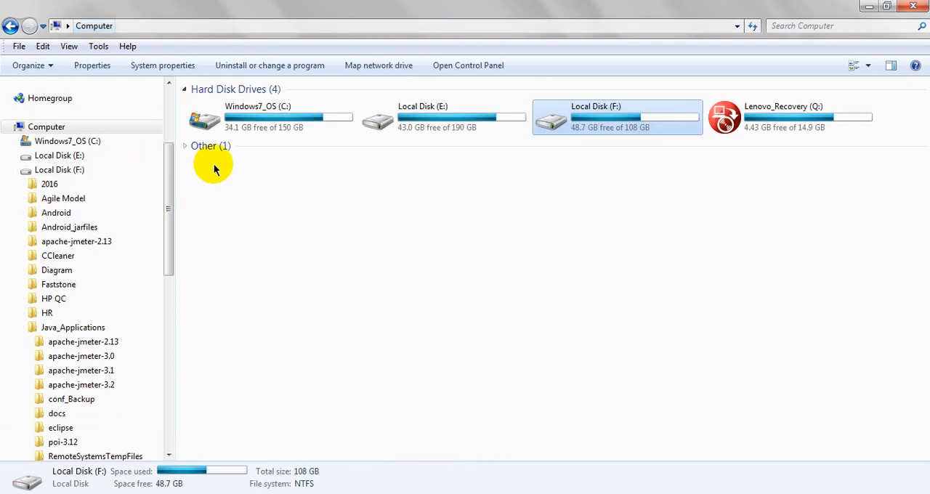
Step: Browse E: to the Selenium_Tutorials Screenshots folder and delete the old Google screenshot
double_click(421, 116)
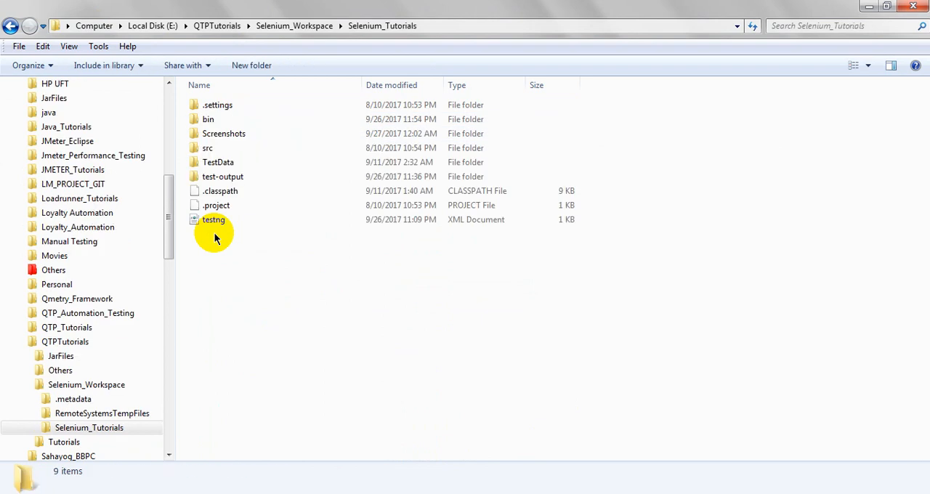
double_click(224, 133)
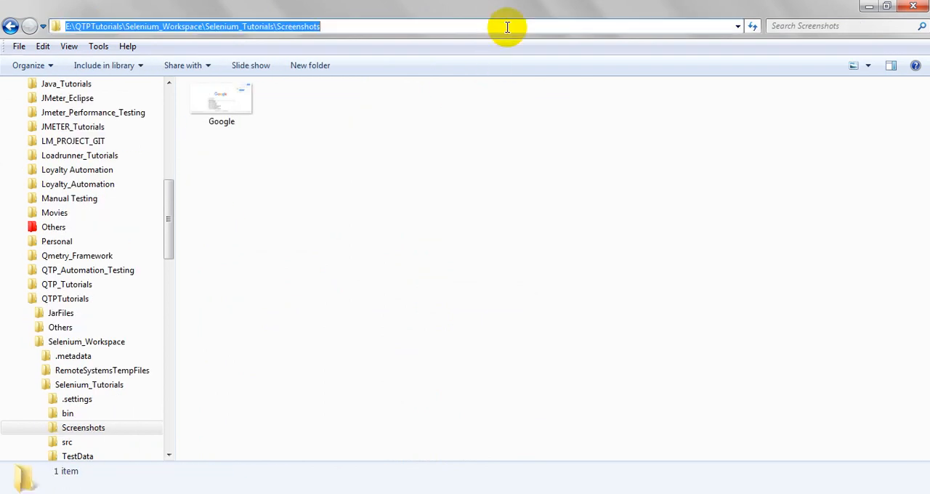
click(221, 102)
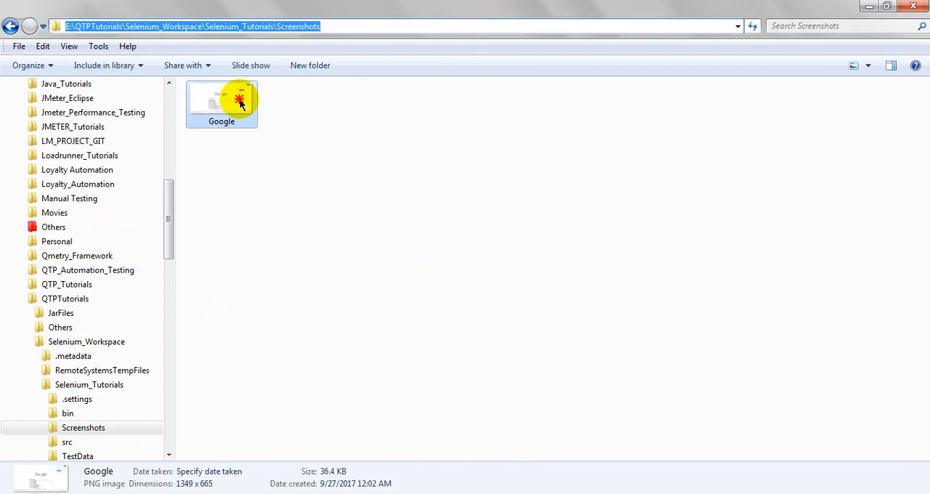
key(Delete)
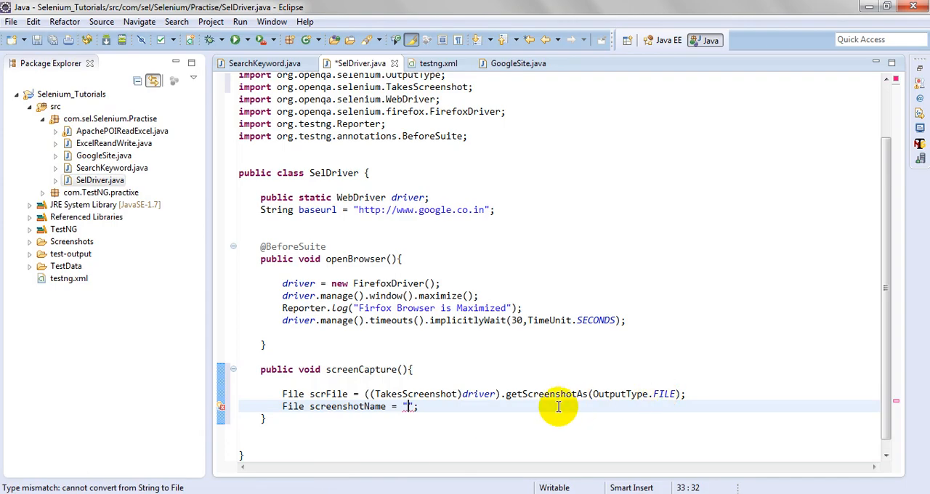
Step: Point screenshotName at new File with the E:\...\Selenium_Tutorials\Screenshots\ path
text(E:\QTPTutorials\Selenium_Workspace\Selenium_Tutorials\Screenshots\\)
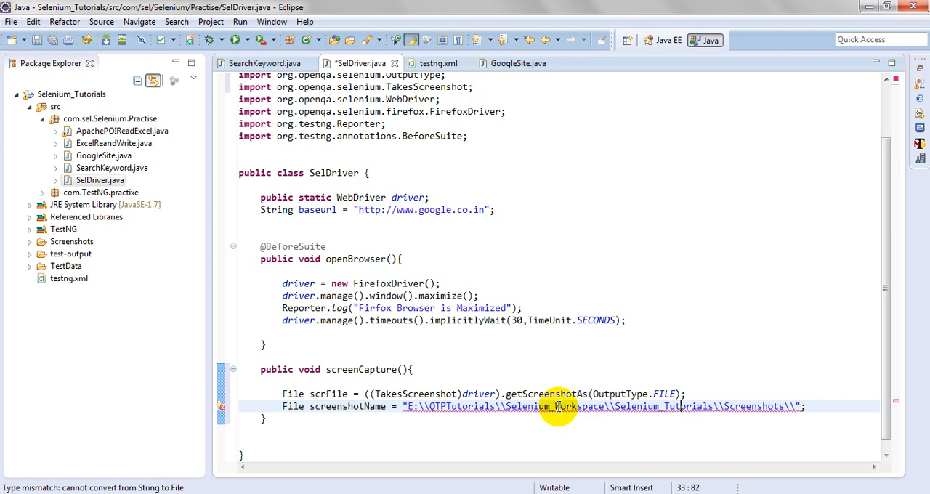
click(480, 407)
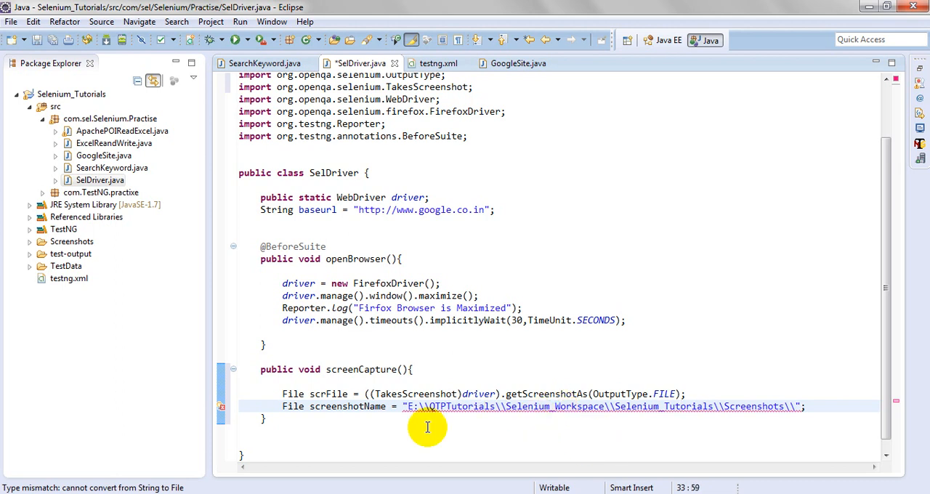
text(new File ()
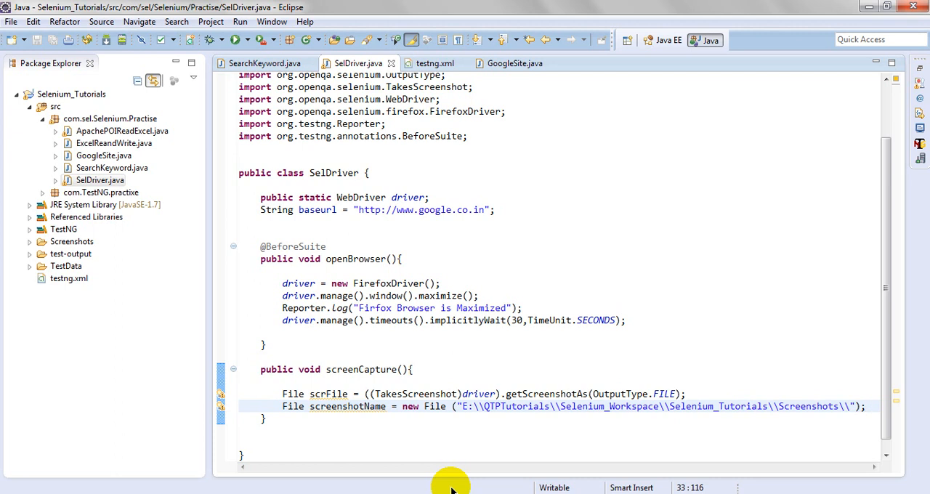
key(Return)
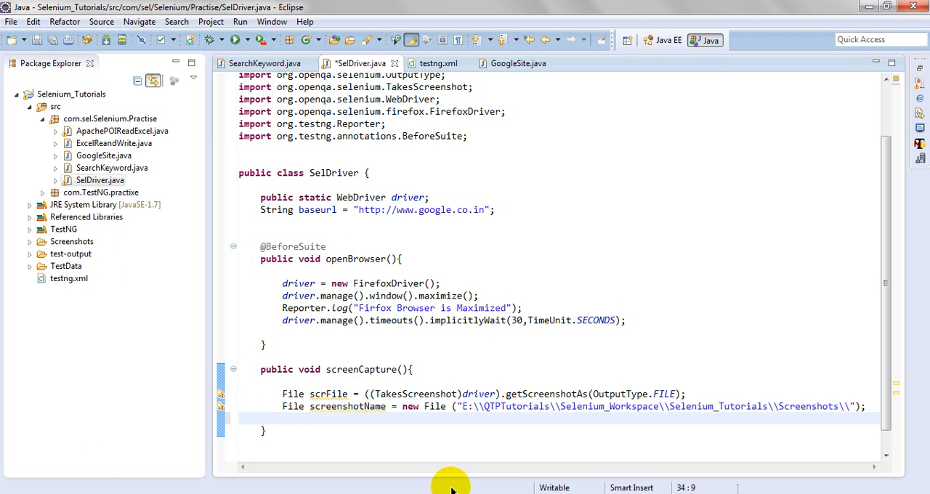
Step: Add FileUtils.copyFile(scrFile, screenshotName) with FileUtils imported
text(FileUtils)
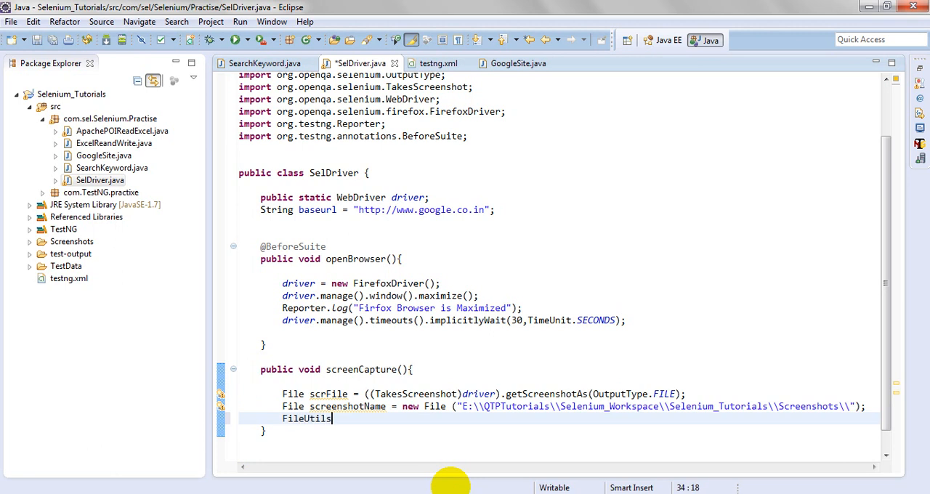
key(ctrl+space)
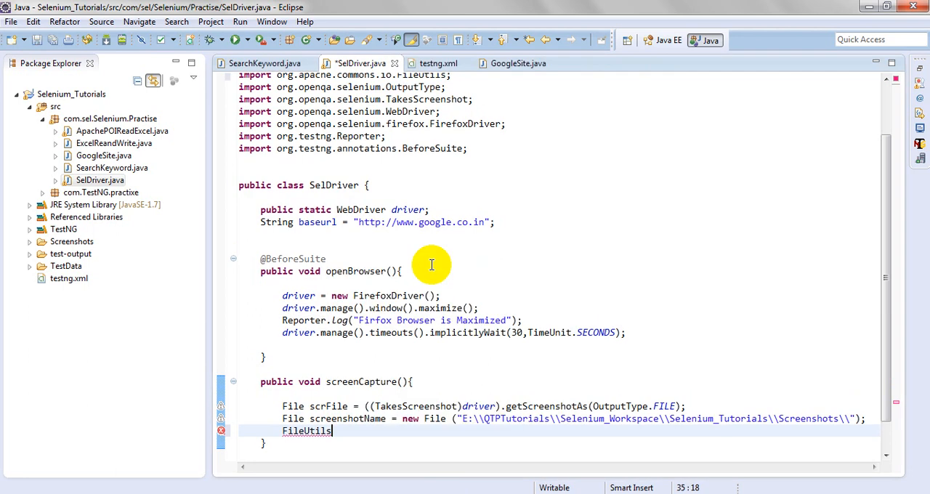
text(.)
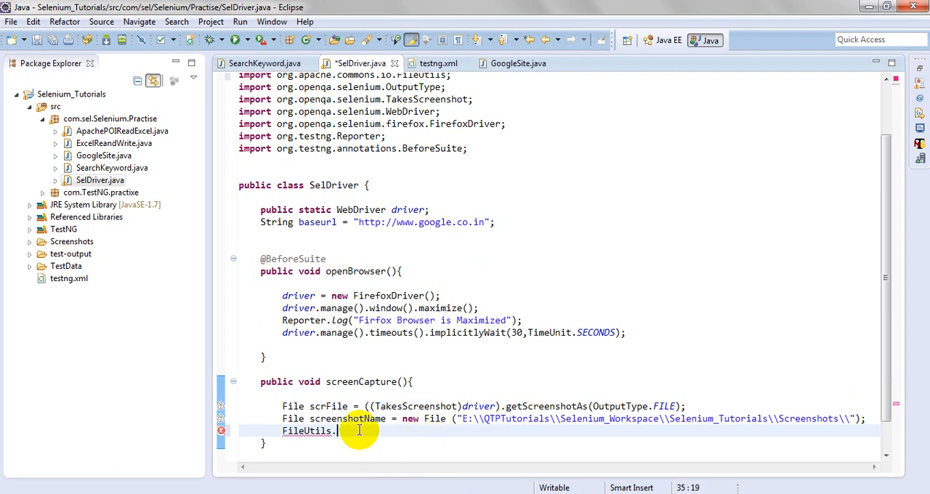
text(cop)
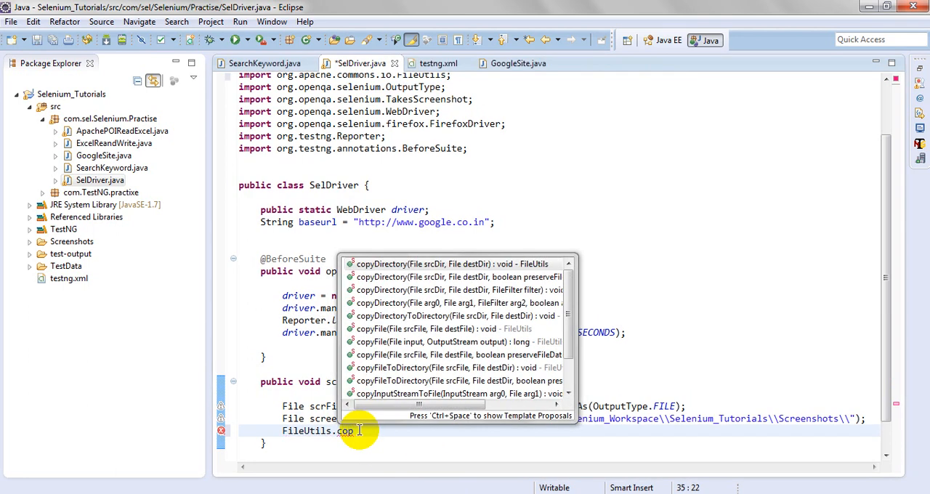
text(File(scrFile, screenshotName)
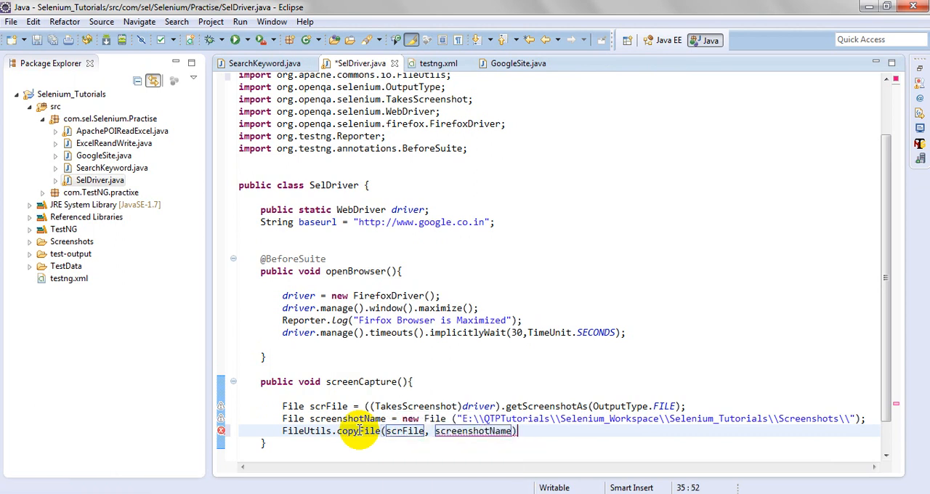
text(;)
key(Return)
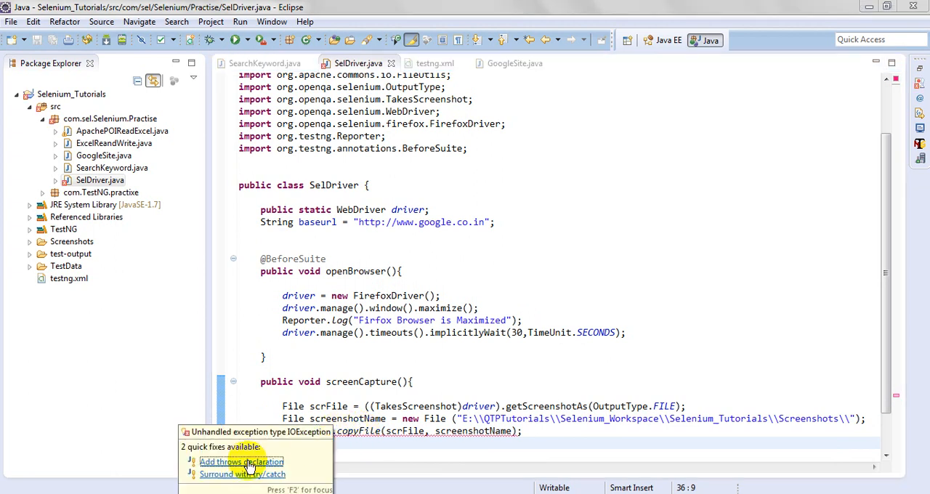
Step: Add throws IOException to screenCapture() and verify the java.io.IOException import
click(242, 462)
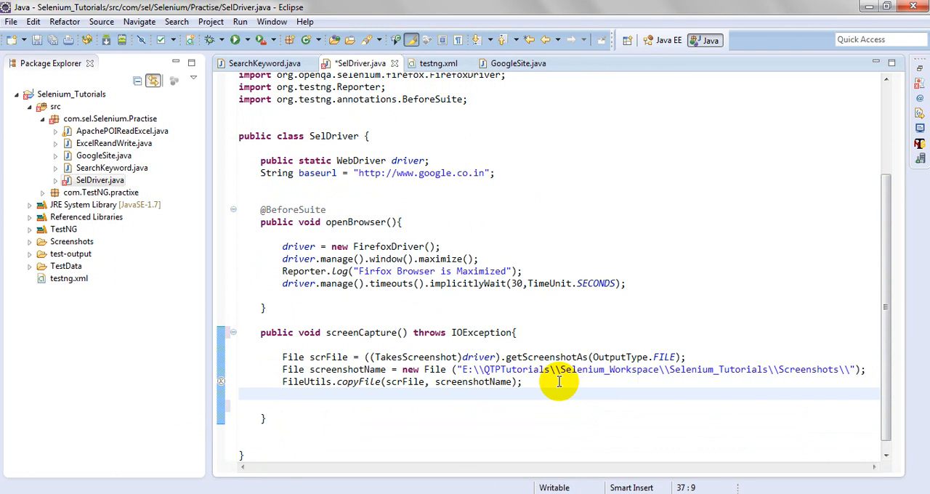
mouse_move(894, 327)
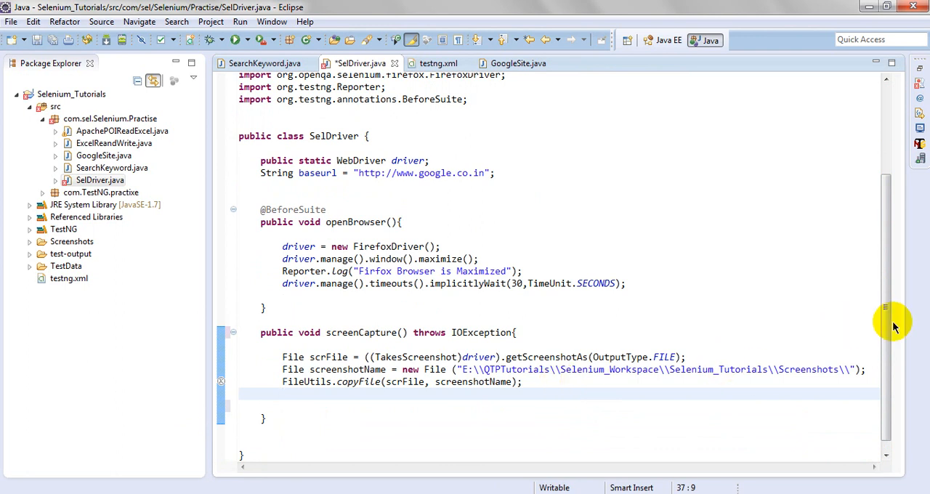
scroll(up, 3)
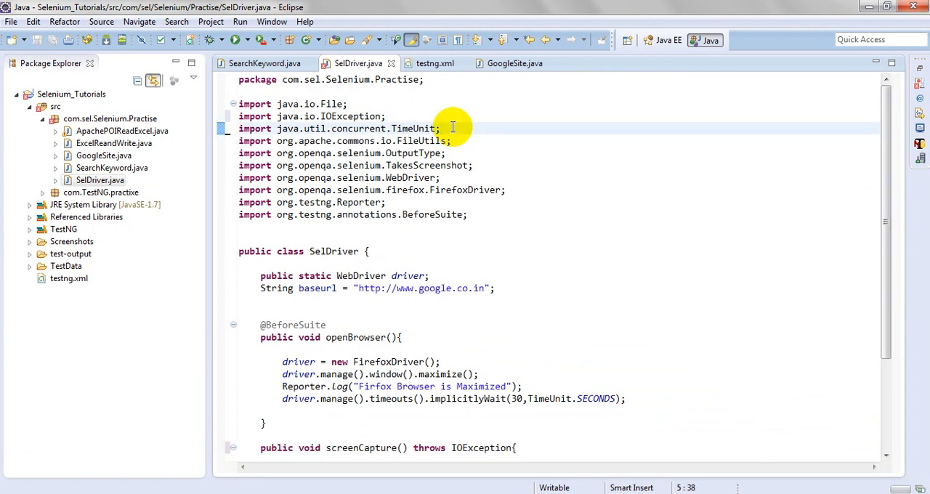
scroll(down, 3)
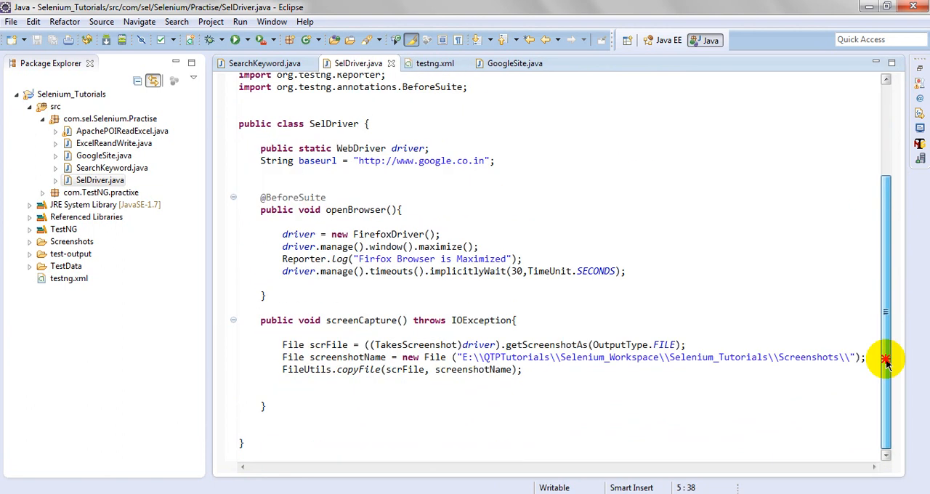
mouse_move(564, 410)
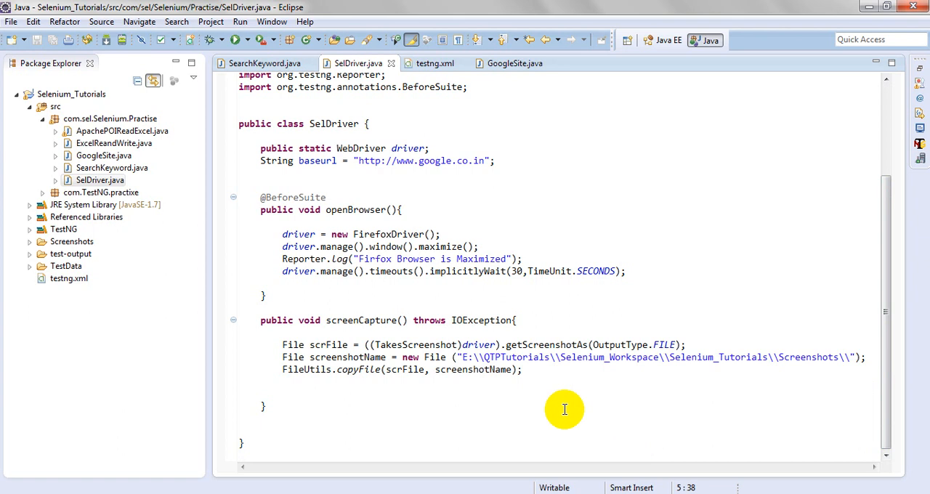
click(522, 369)
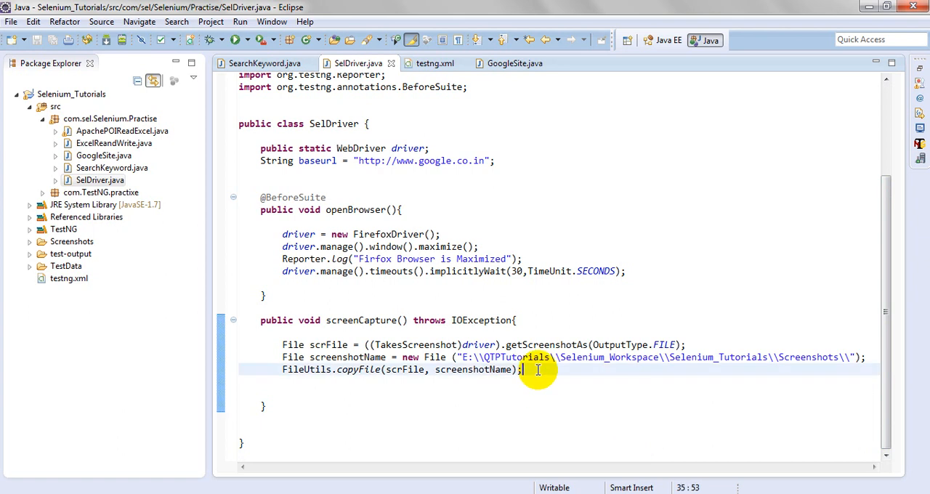
Step: Add a Reporter.log line starting "<br><img src='"+ ... for the screenshot
text(Repo)
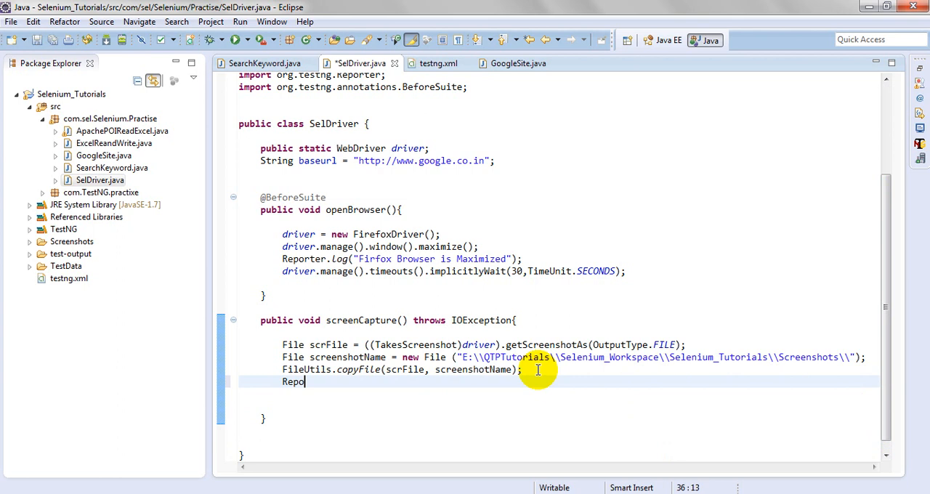
text(Reporter.Lo)
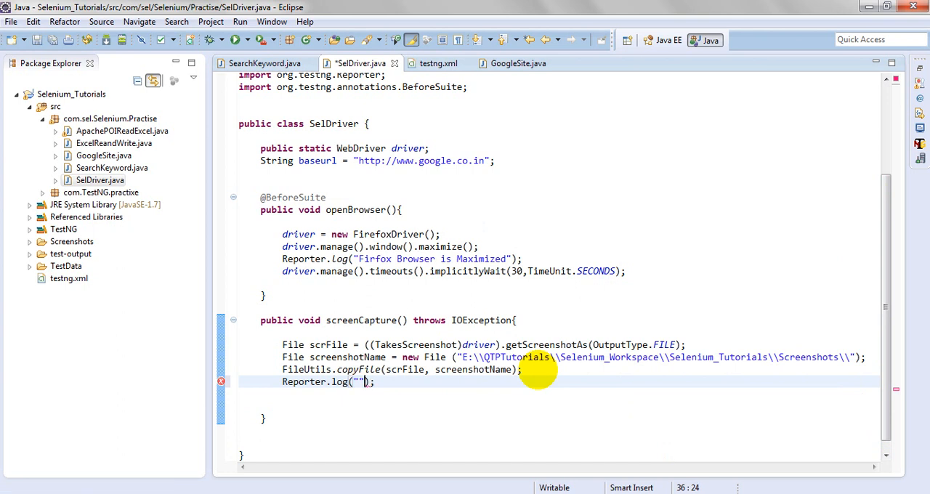
click(521, 369)
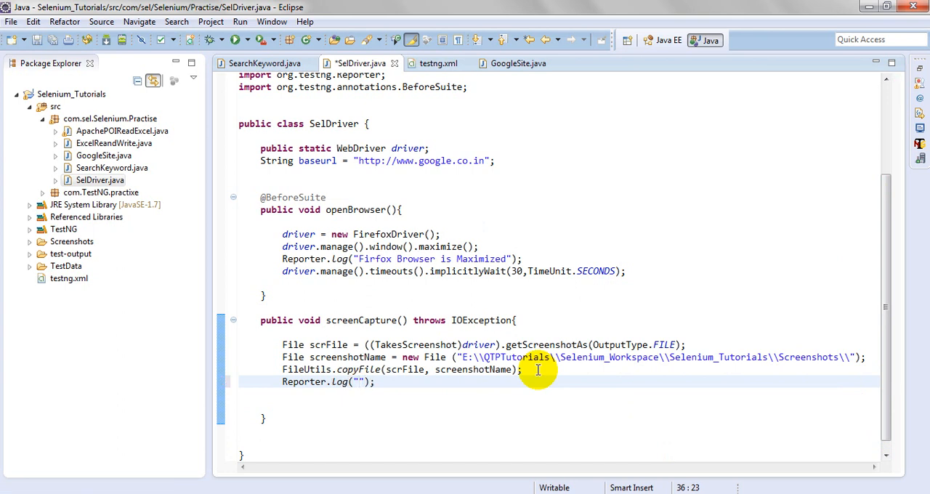
text(<br>)
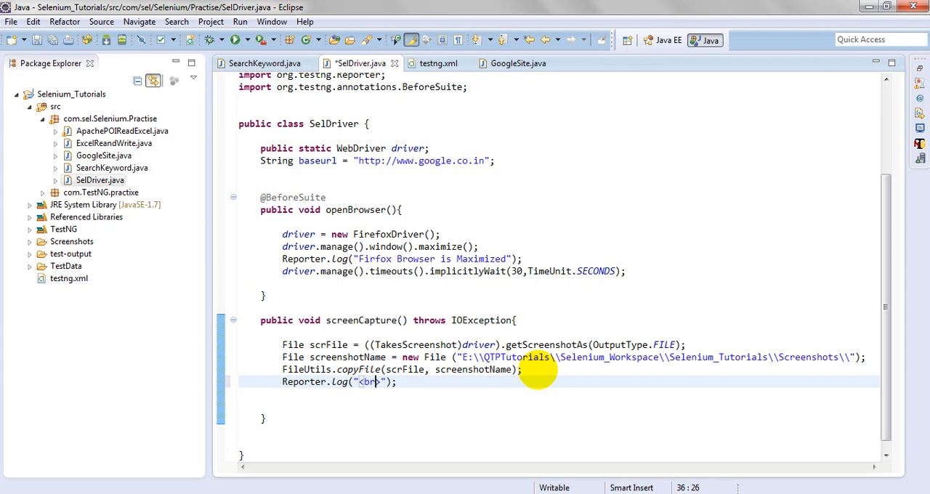
text(<i)
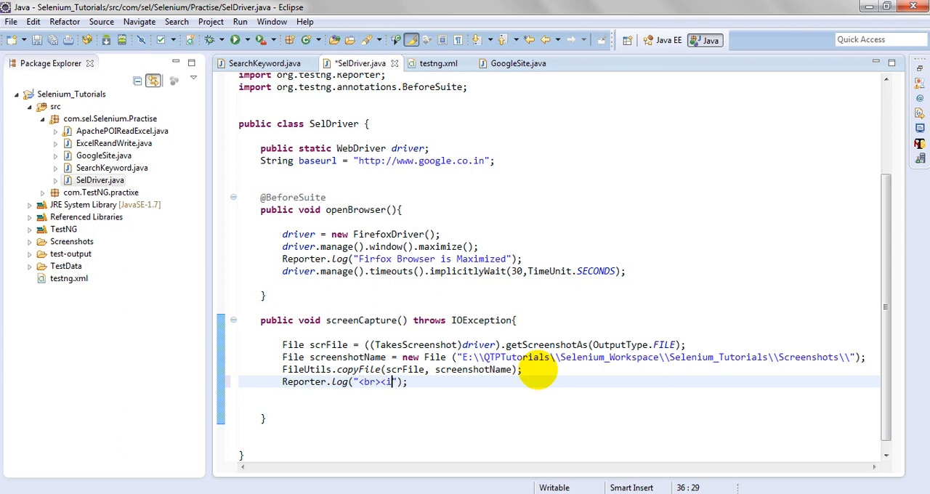
text(mg src=)
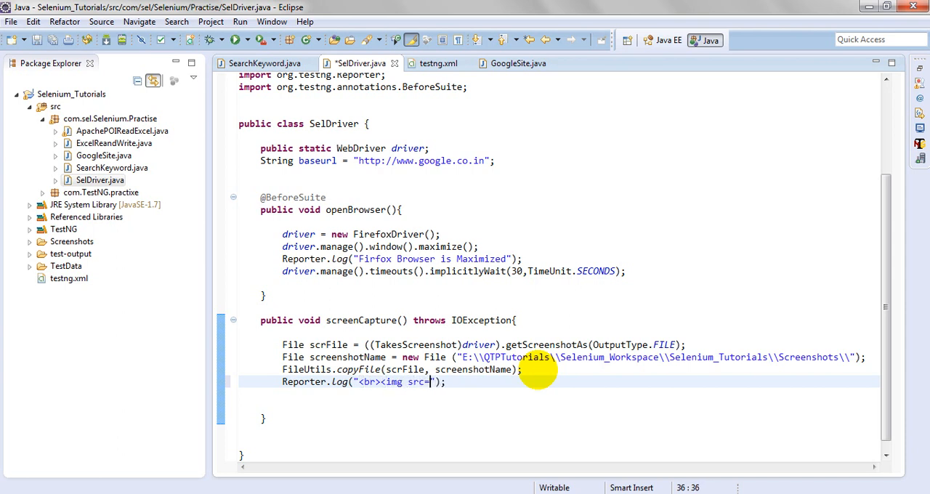
text(")
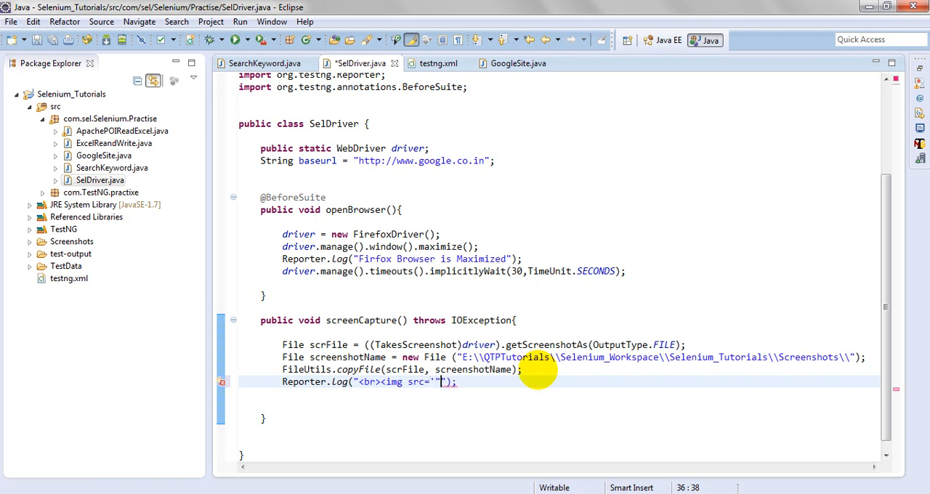
text(")
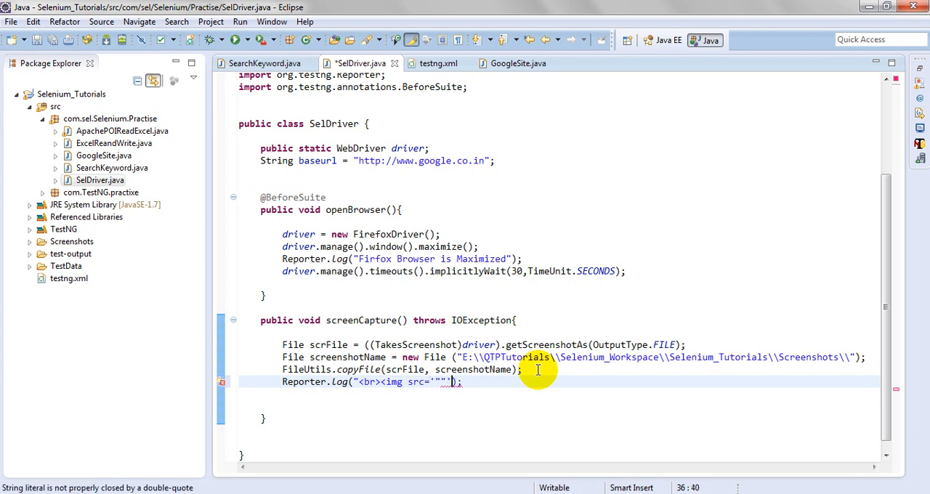
text(++)
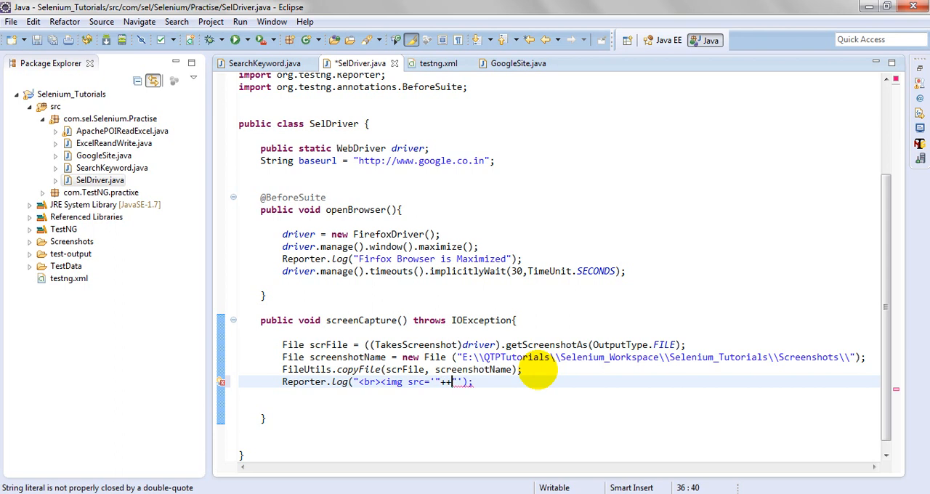
Step: Complete the img tag with screenshotName, height='400' width='400' and closing </br>
double_click(347, 358)
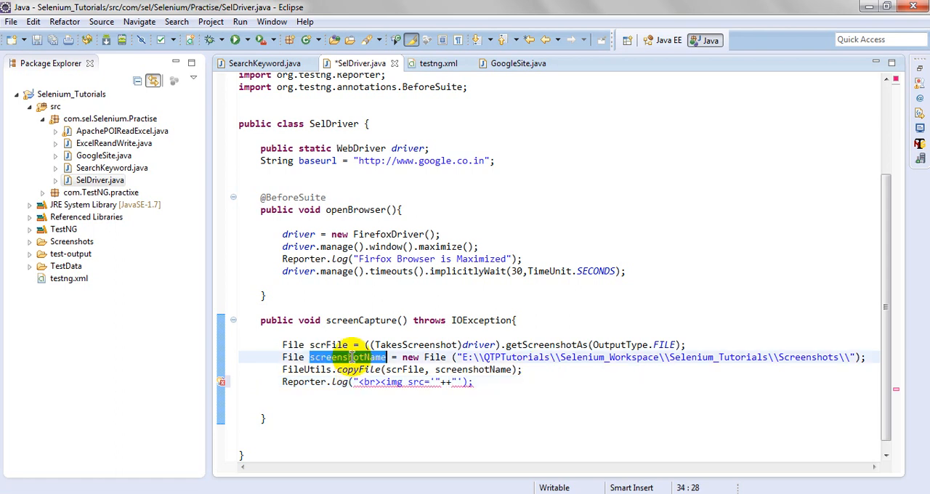
click(487, 429)
text(screenshotName)
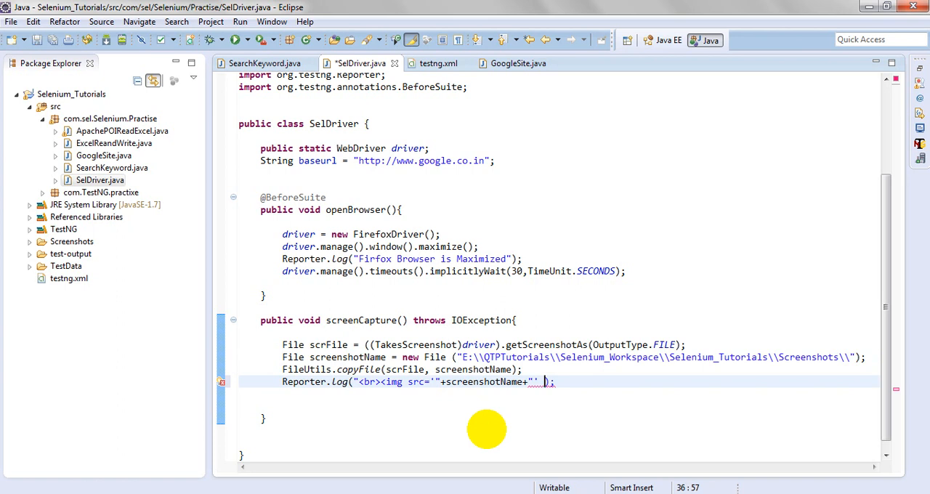
text(height='400' width)
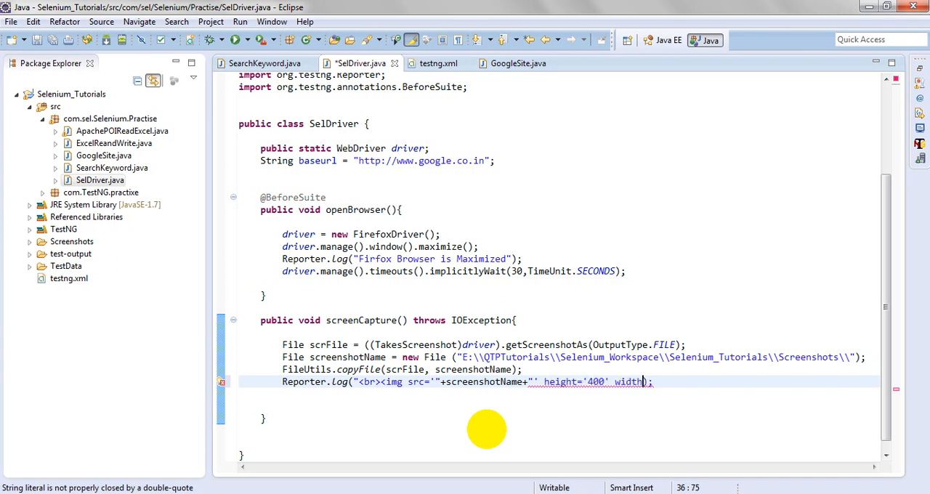
text(=/)
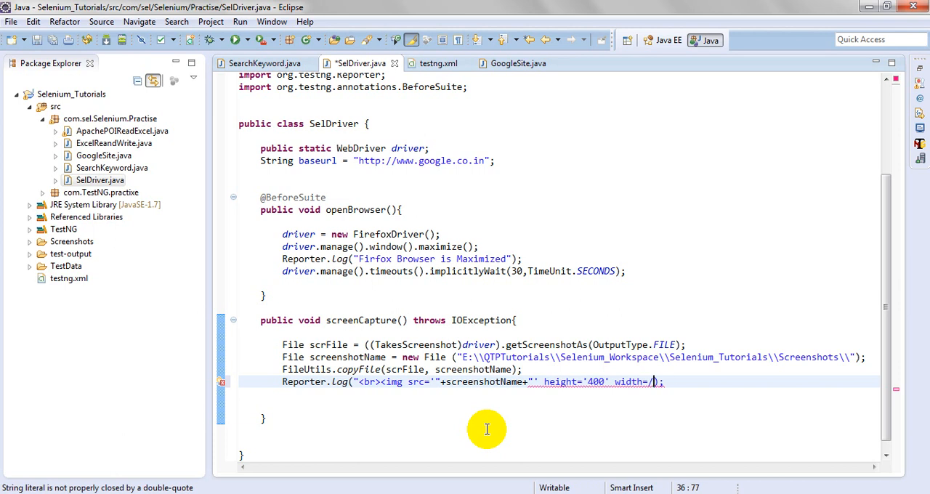
text('400)
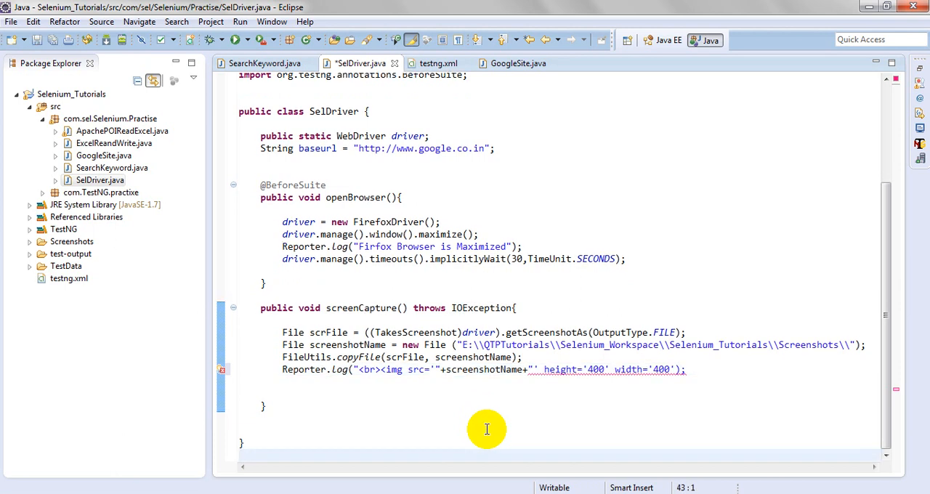
click(686, 369)
text(")
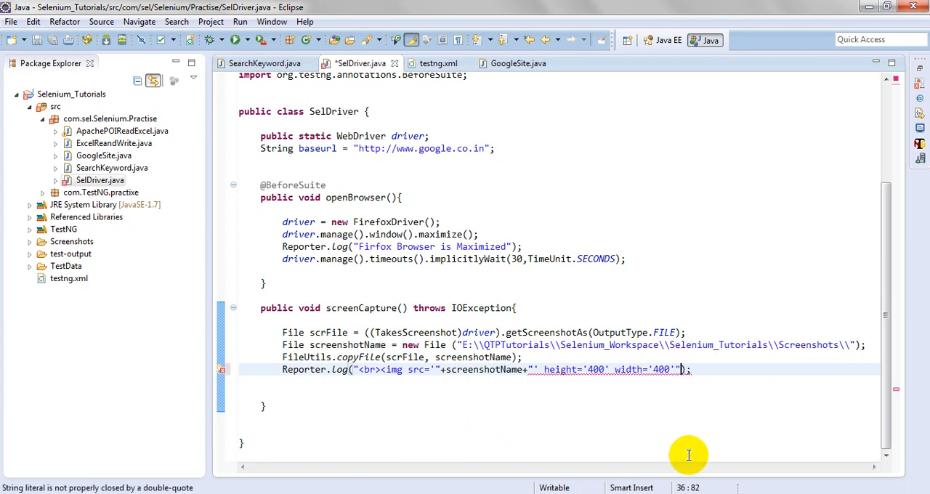
text(<>)
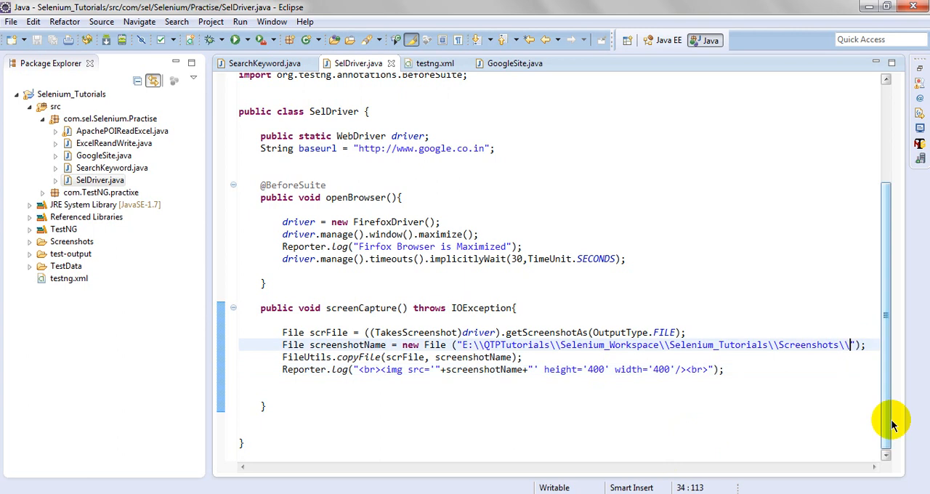
Step: Append +driver.getTitle()+".png" to the Screenshots path so files are named by page title
text(+")
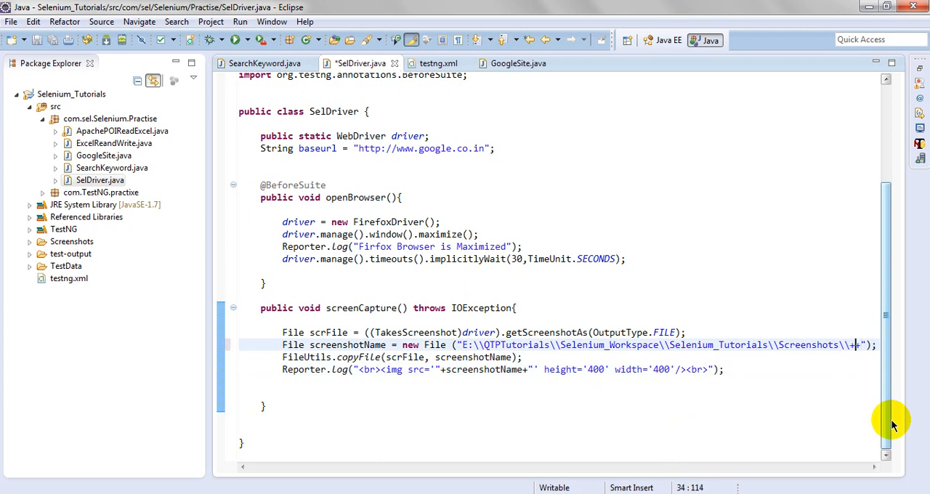
text(+driver.)
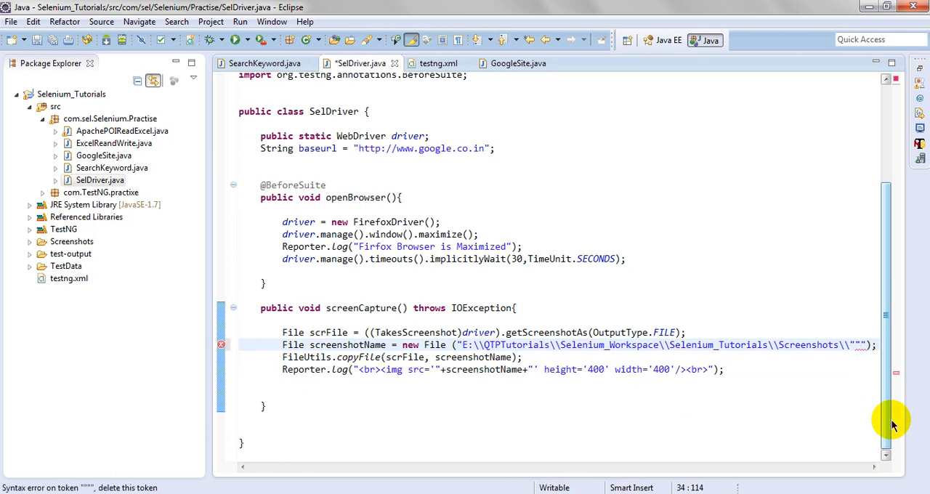
text(++)
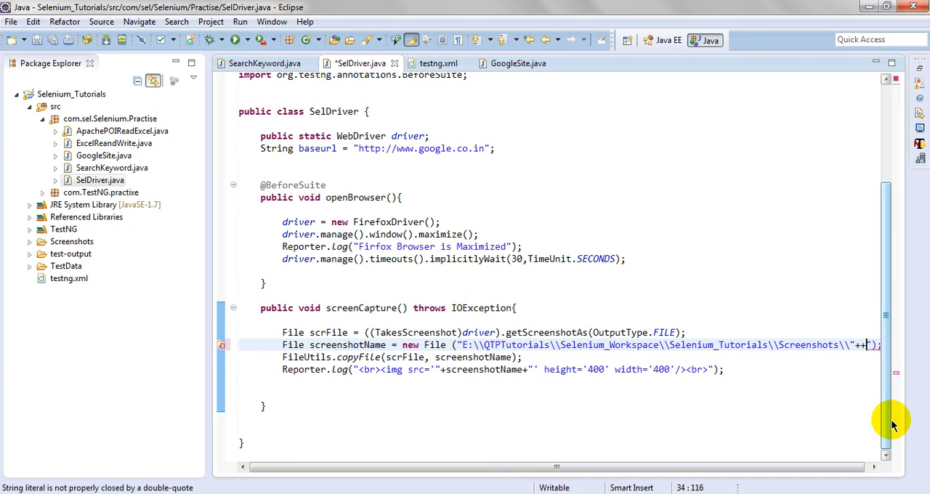
text(+driver.getTitle()
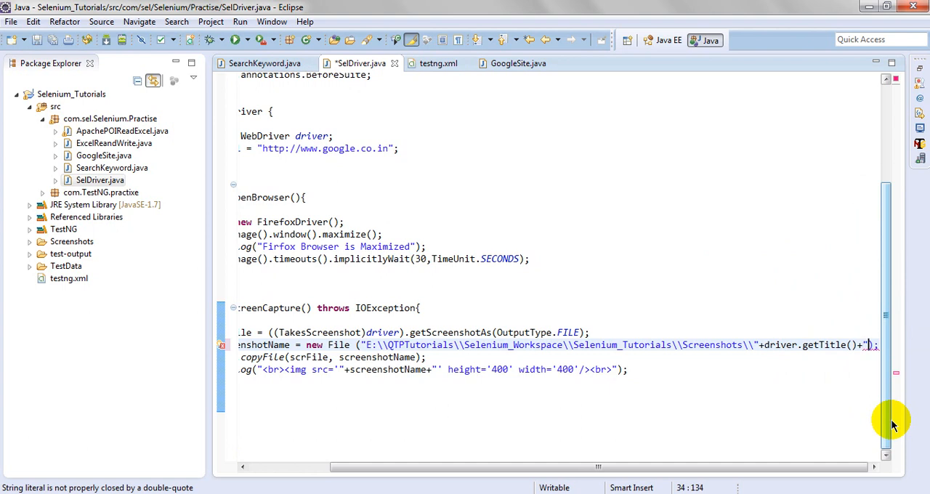
text(.png"))
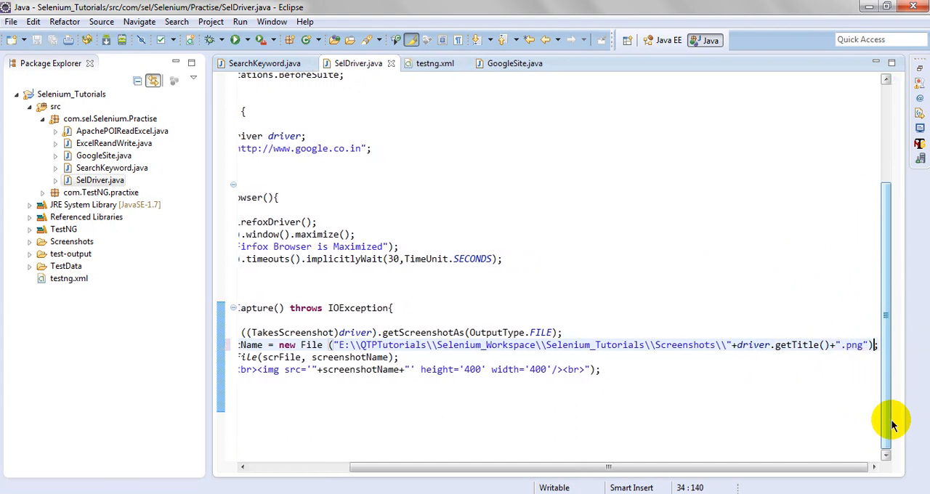
scroll(left, 3)
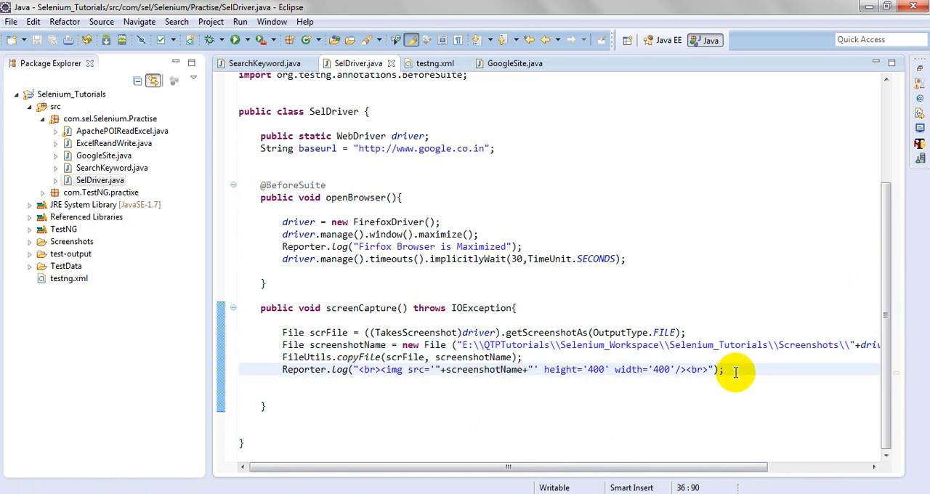
mouse_move(581, 419)
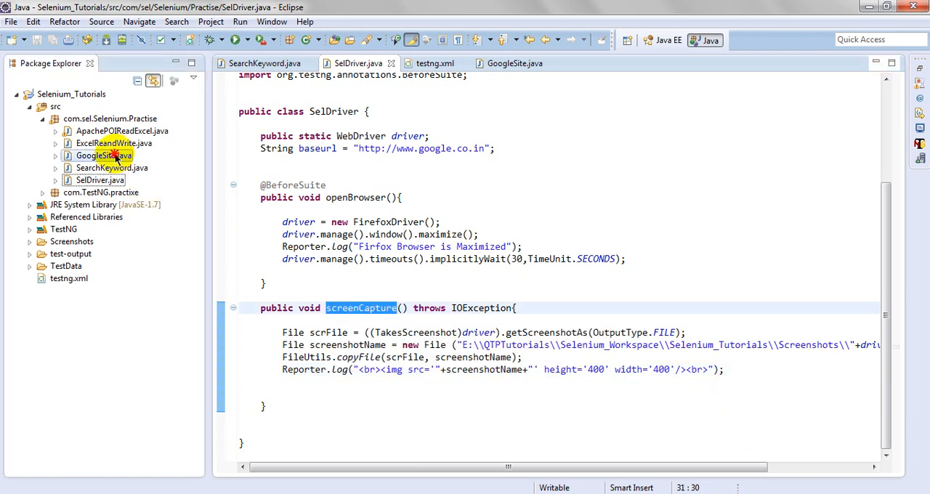
Step: Add a screenCapture() call inside the GoogleSite test method
double_click(103, 156)
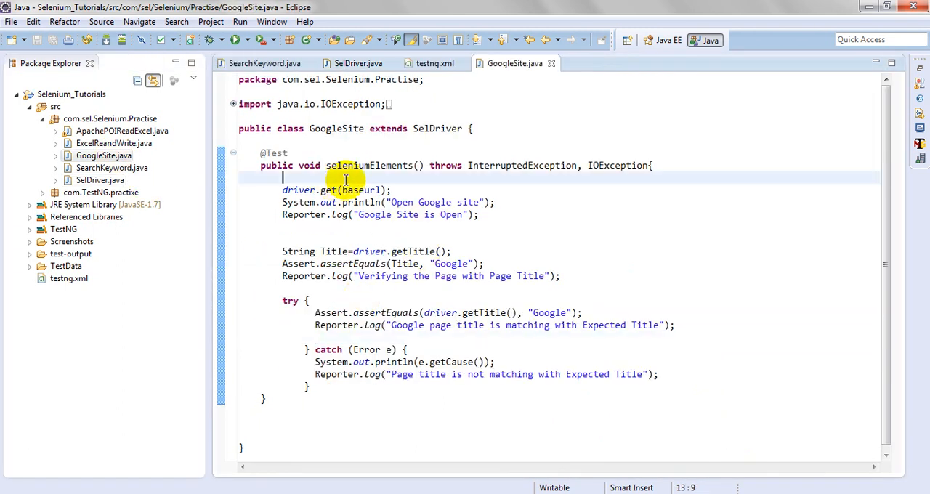
text(screenCapture();)
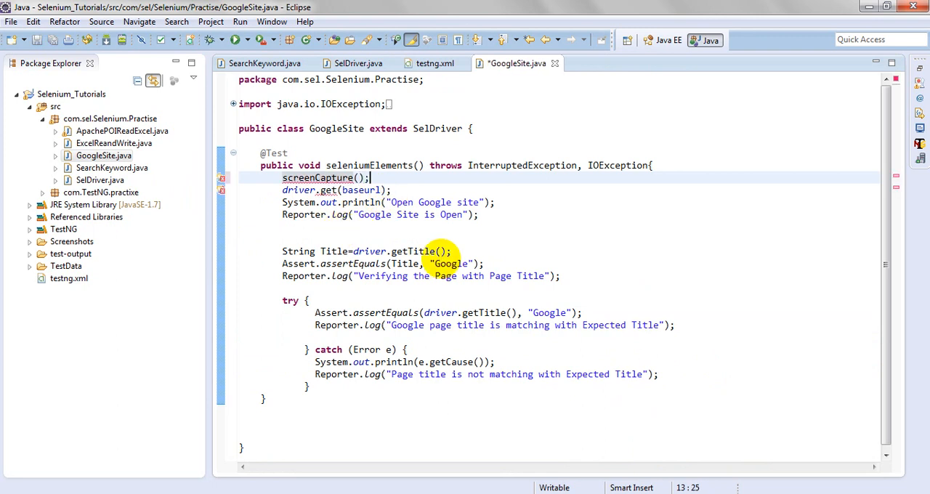
click(367, 341)
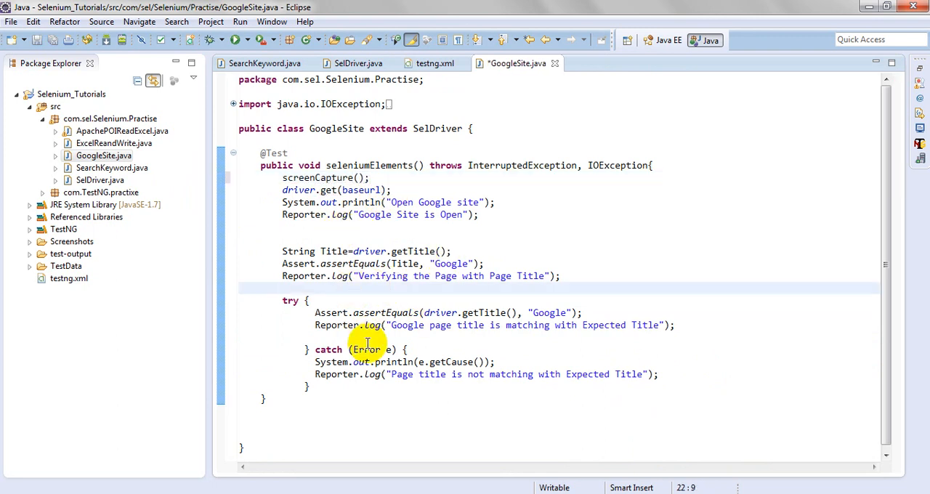
text(screenCapture())
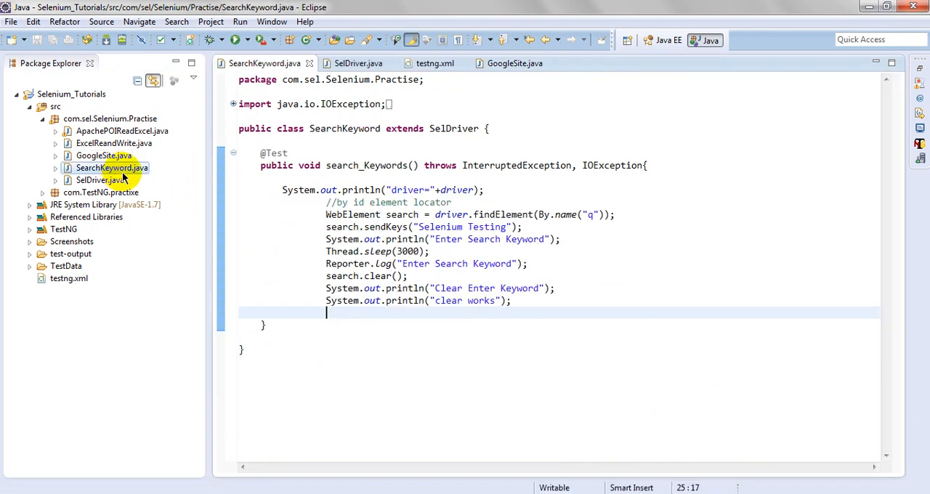
Step: Add two screenCapture(); calls in SearchKeyword, one after the Enter Search Keyword print
text(screenCapture)
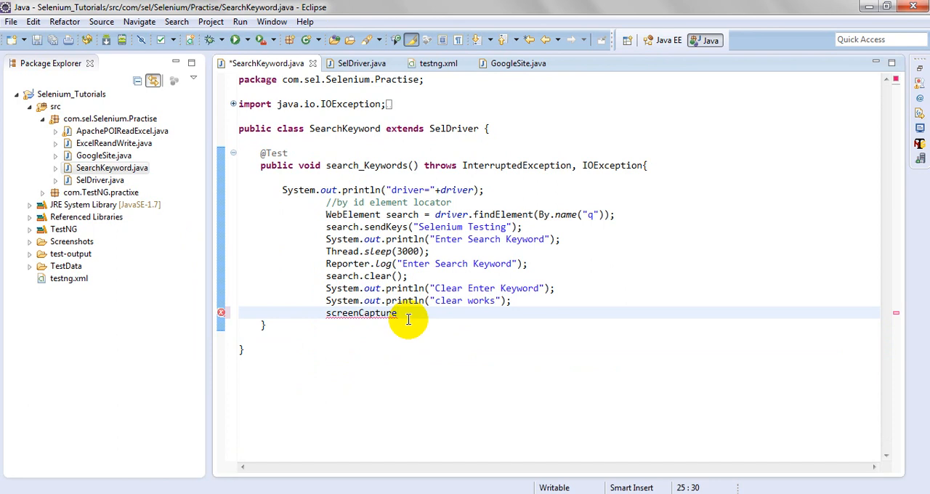
text(();)
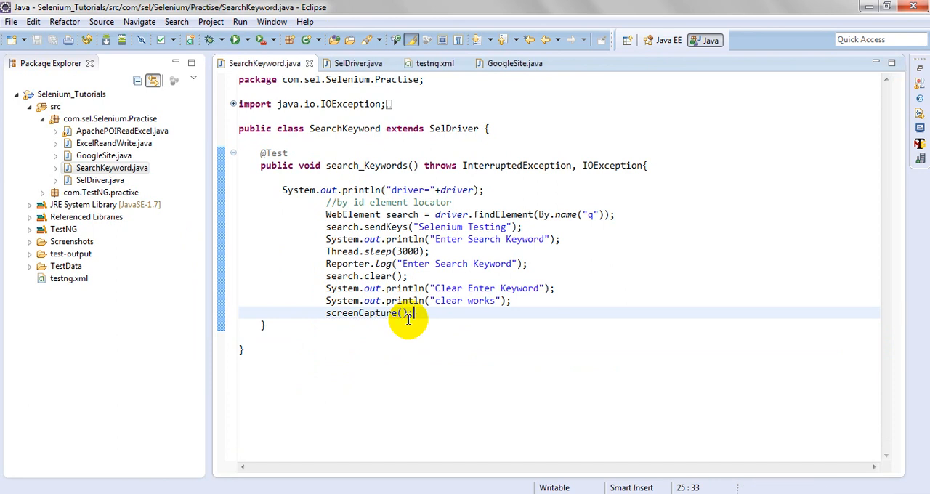
mouse_move(358, 172)
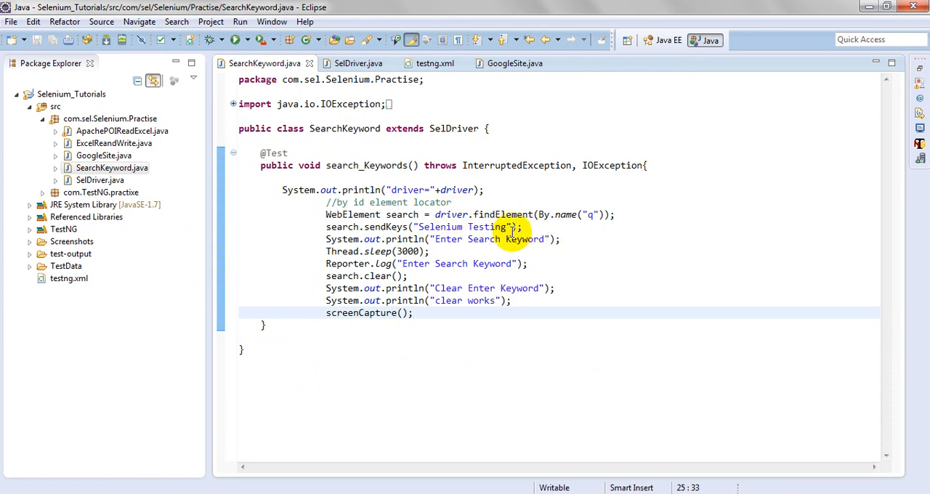
click(561, 238)
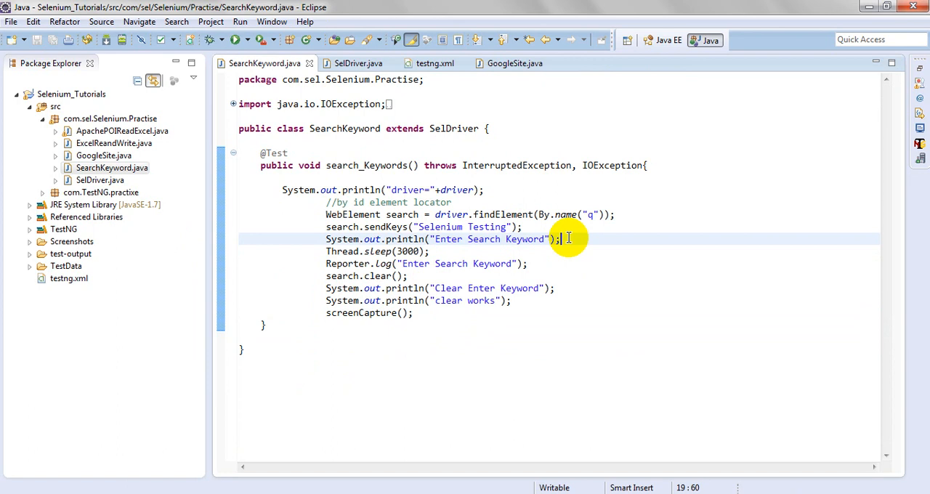
key(Enter)
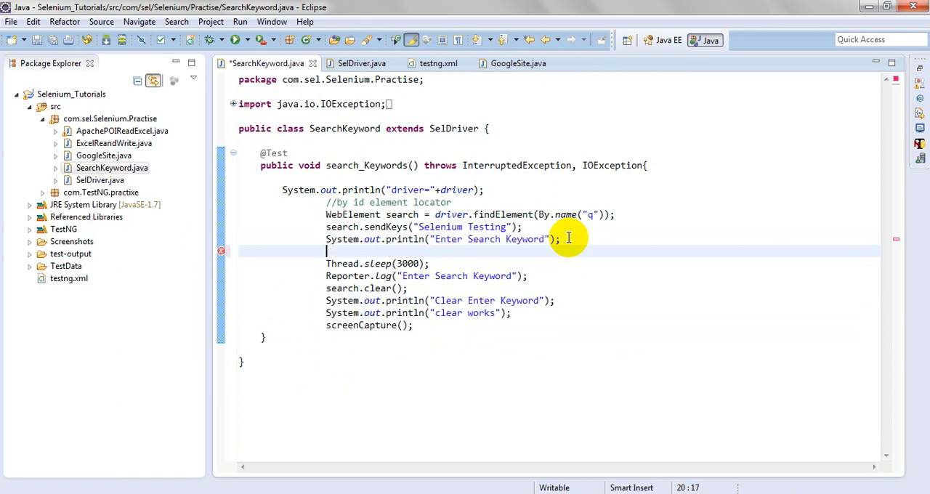
text(screenCapture();)
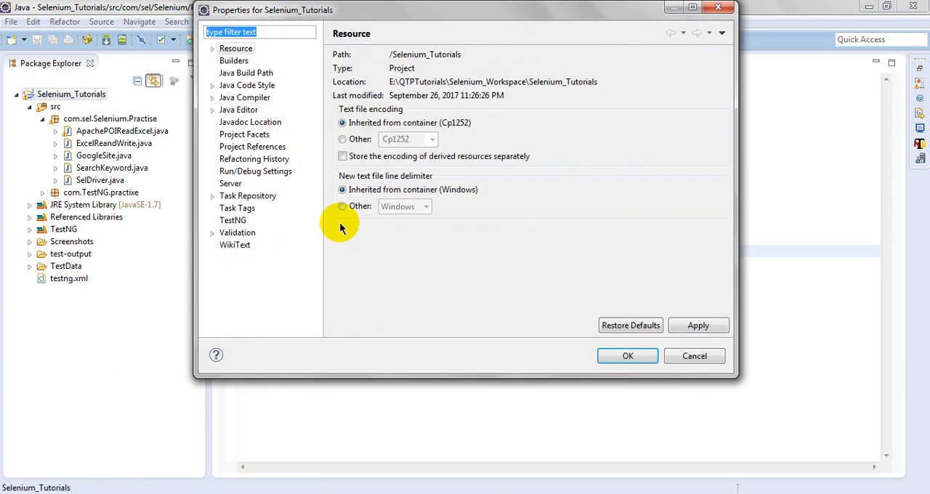
Step: Review the Selenium_Tutorials project's TestNG properties, including Disable default listeners
click(233, 221)
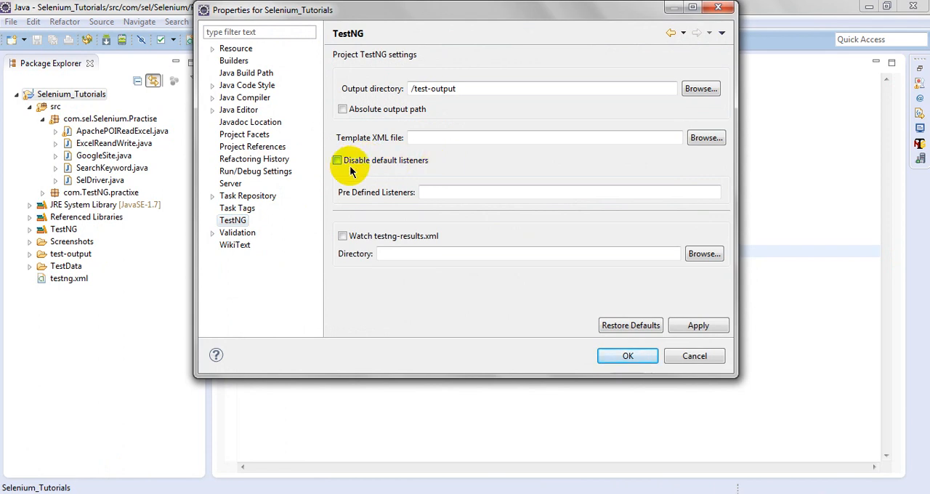
click(628, 355)
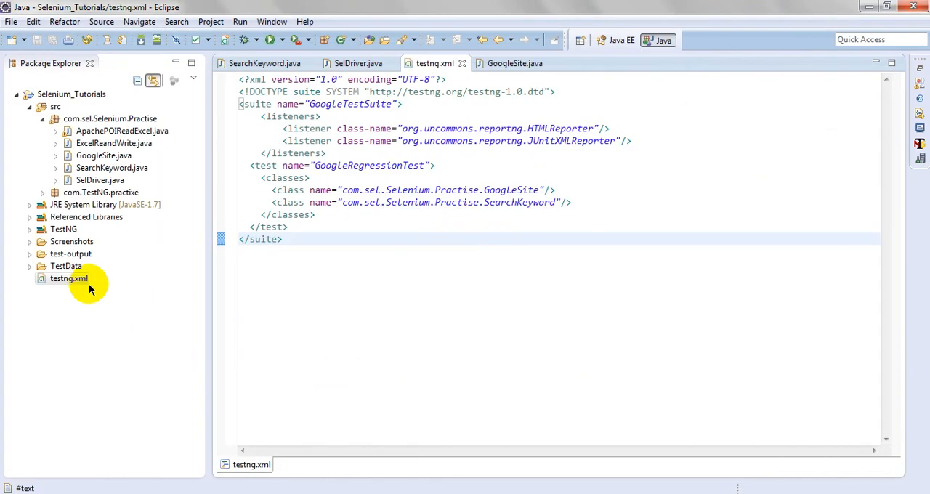
Step: Launch testng.xml as a TestNG Suite so Firefox opens Google and searches 'Selenium Testing'
right_click(70, 279)
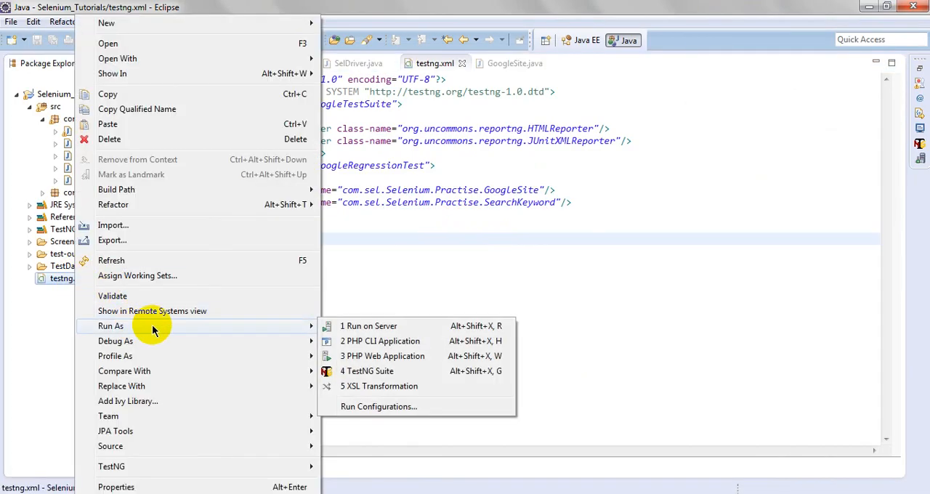
mouse_move(288, 327)
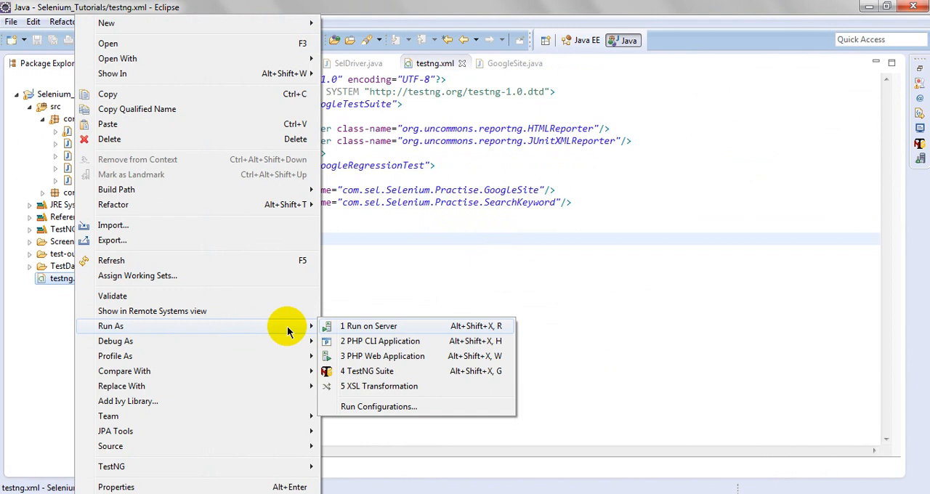
mouse_move(367, 371)
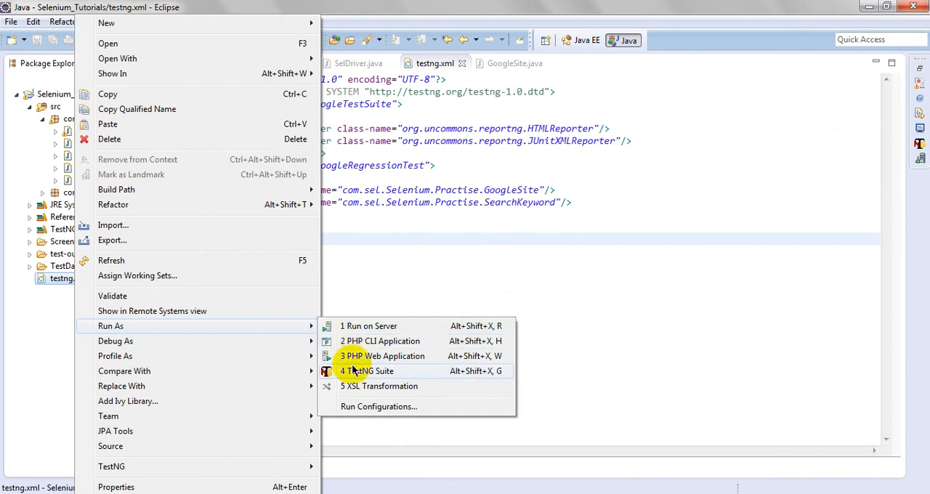
click(366, 371)
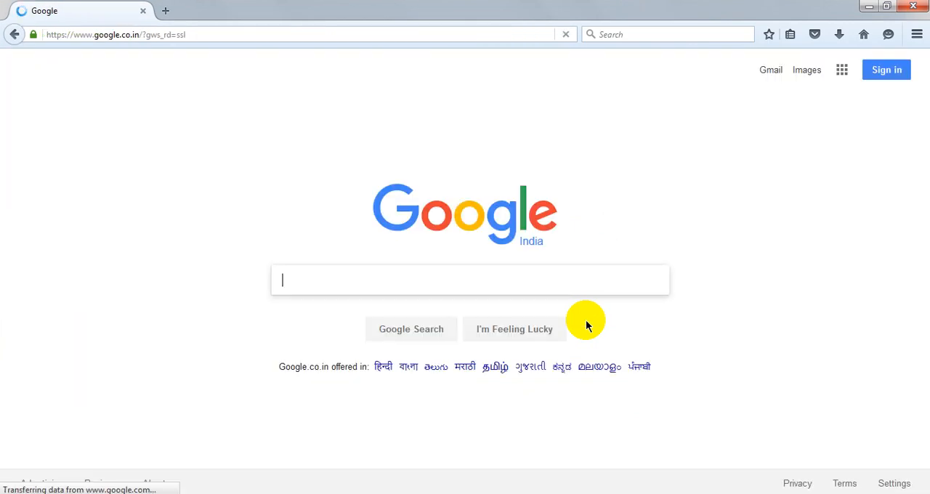
text(Selenium Testing)
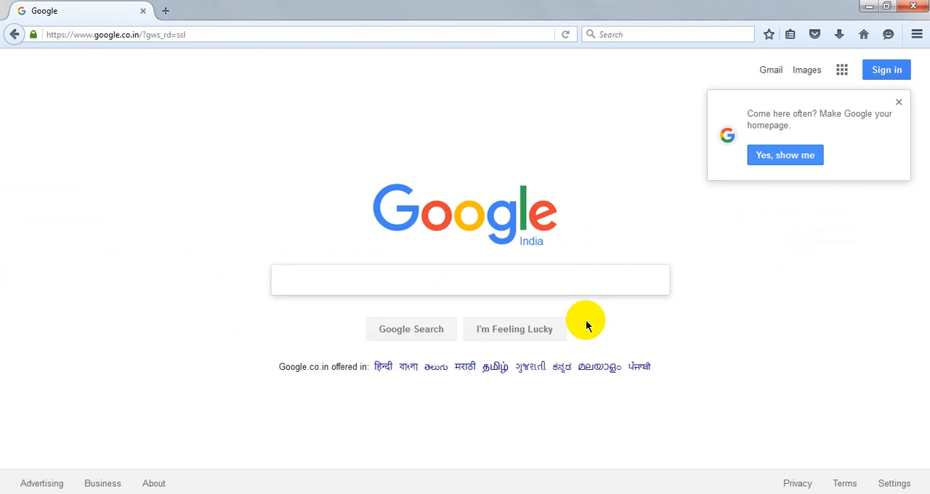
mouse_move(321, 483)
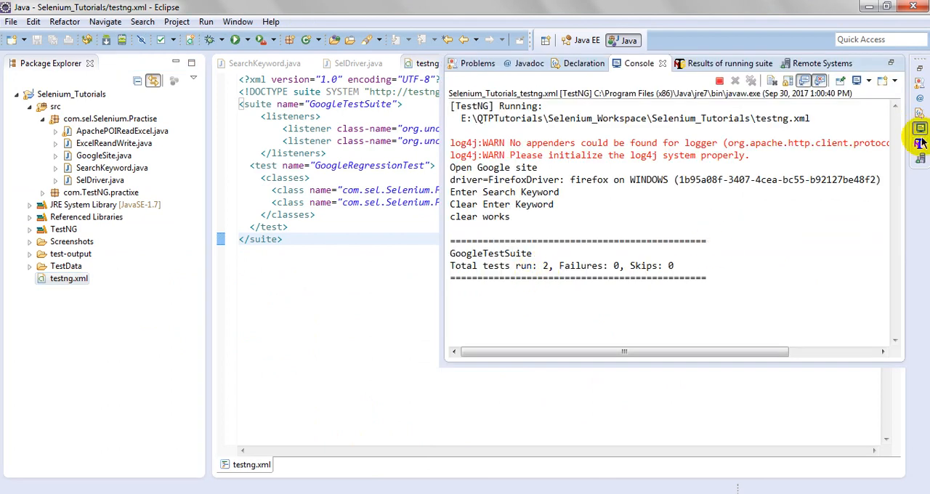
Step: Confirm both suite tests passed, then expand Screenshots to show the two captured images
click(729, 64)
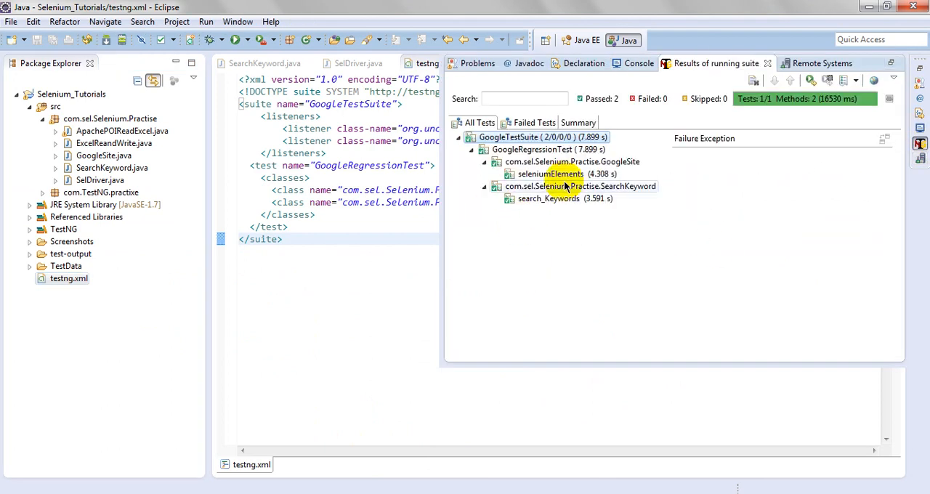
click(550, 197)
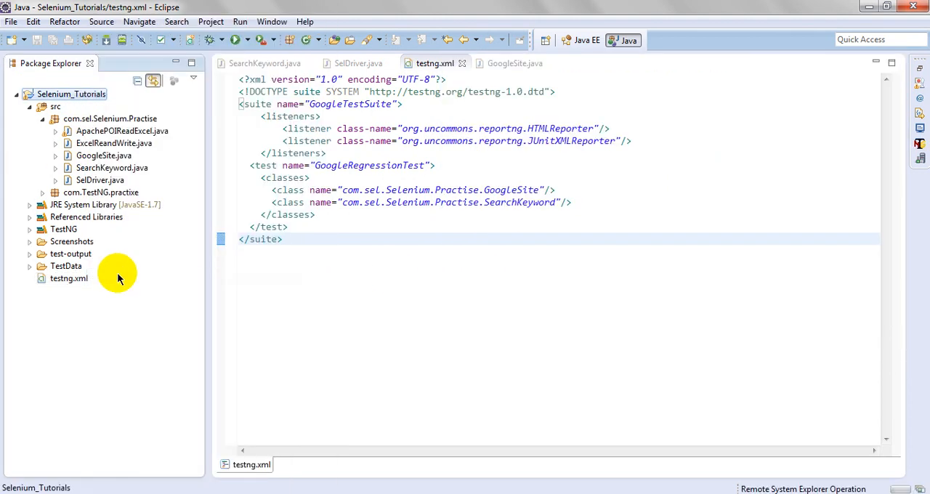
click(31, 241)
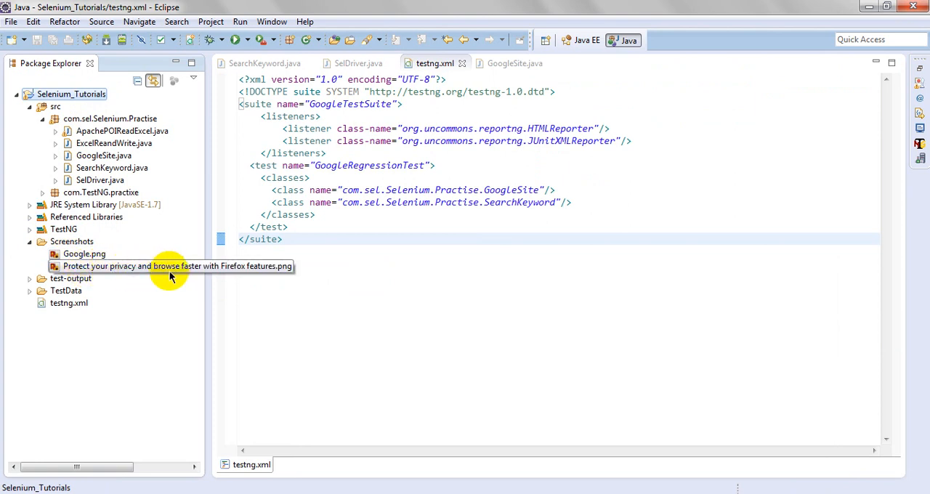
mouse_move(205, 361)
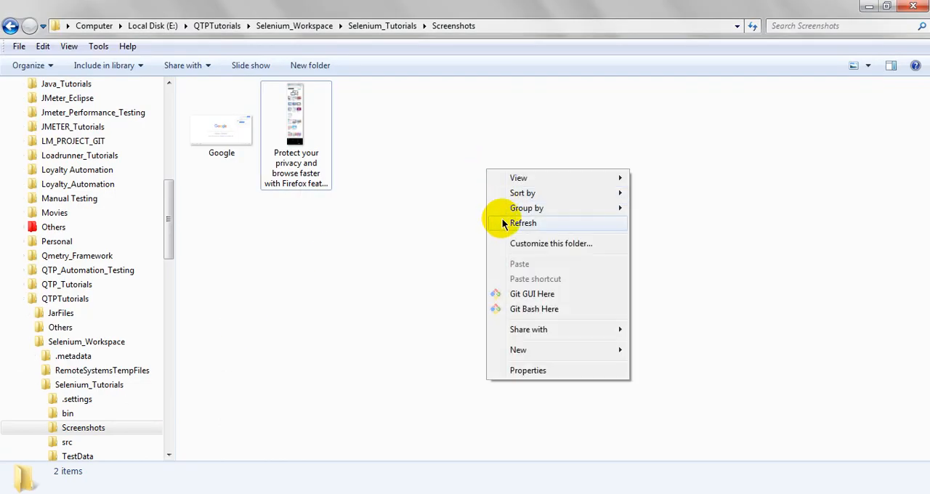
Step: View the Firefox features screenshot, then open test-output/index.html from Selenium_Tutorials
double_click(296, 119)
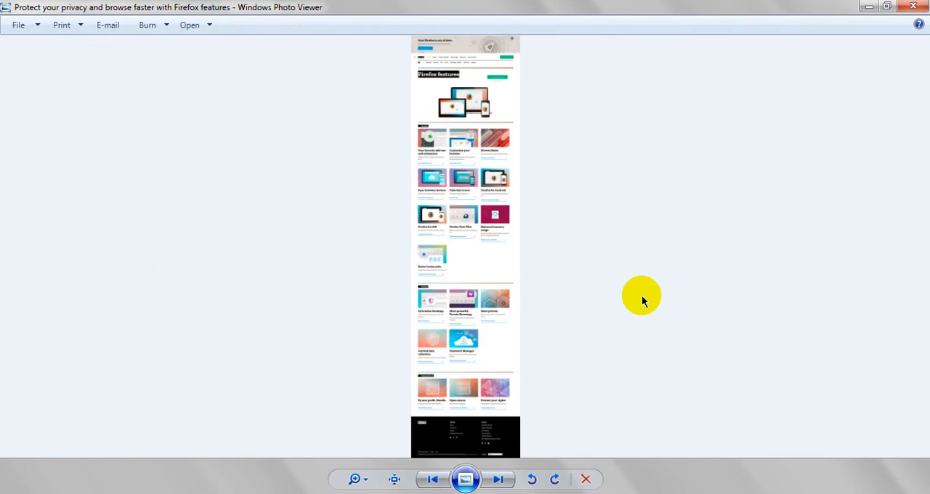
mouse_move(922, 5)
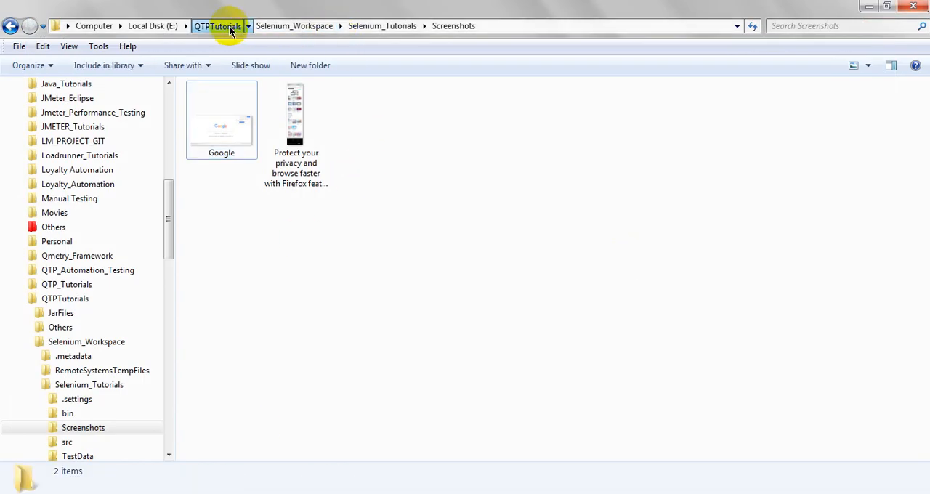
click(293, 26)
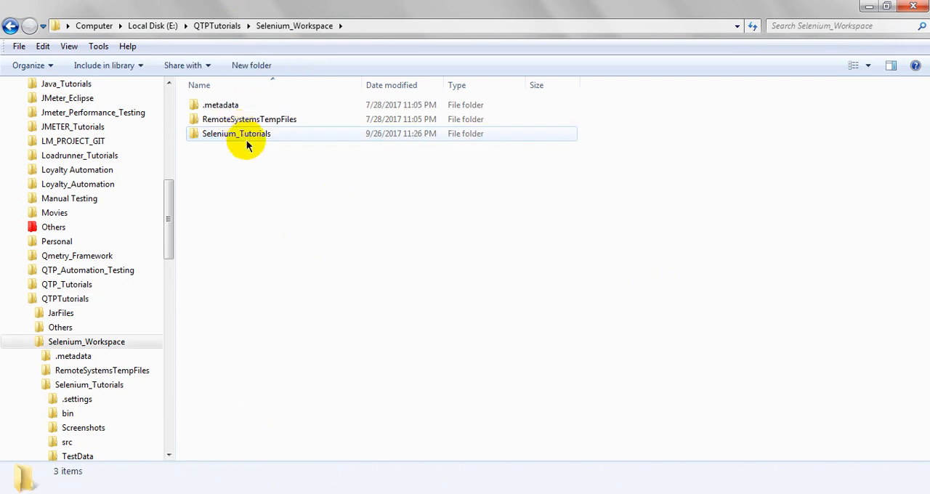
double_click(235, 134)
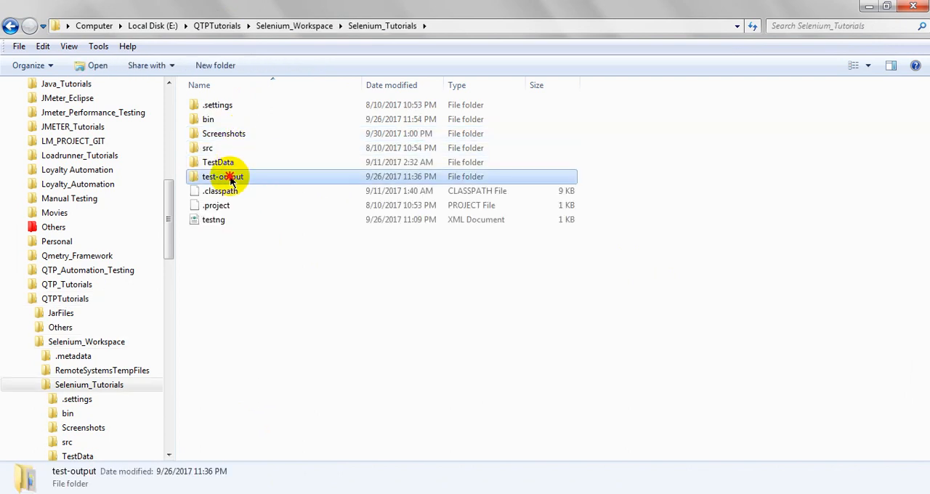
double_click(223, 177)
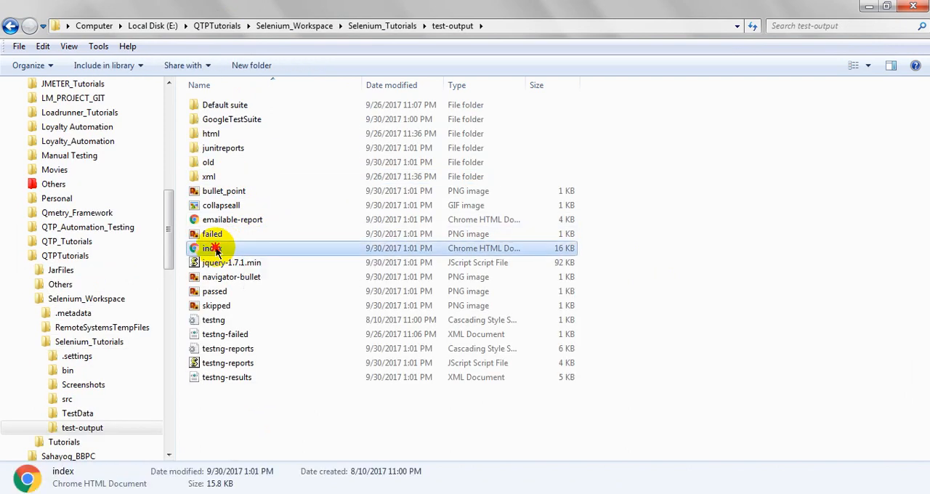
double_click(211, 247)
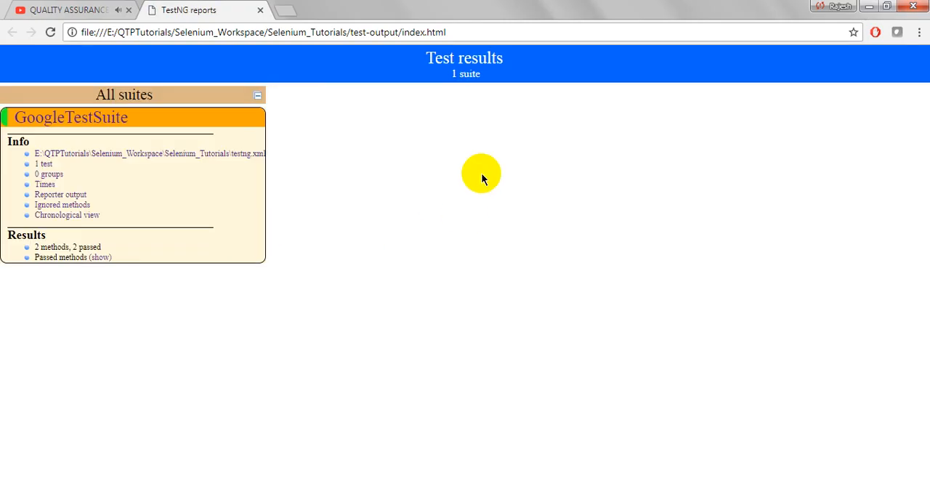
mouse_move(90, 189)
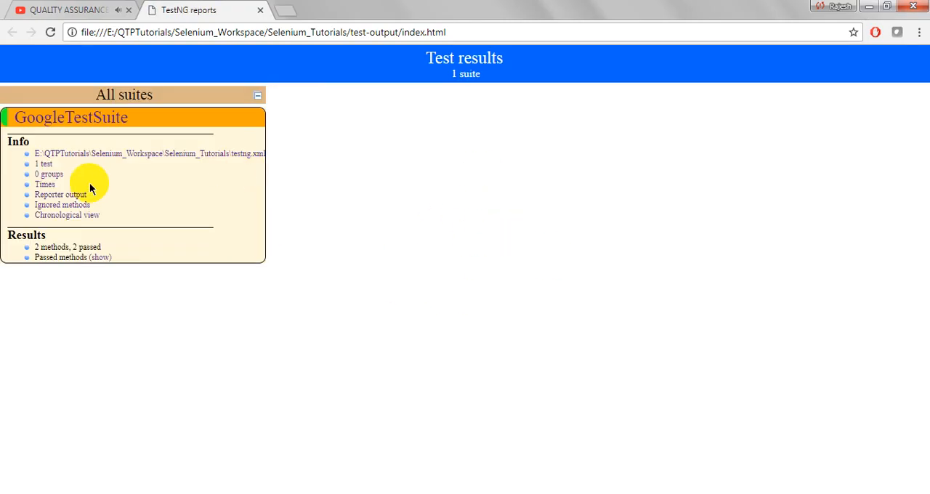
Step: Show GoogleTestSuite's Reporter output and scroll through its embedded screenshots
click(61, 195)
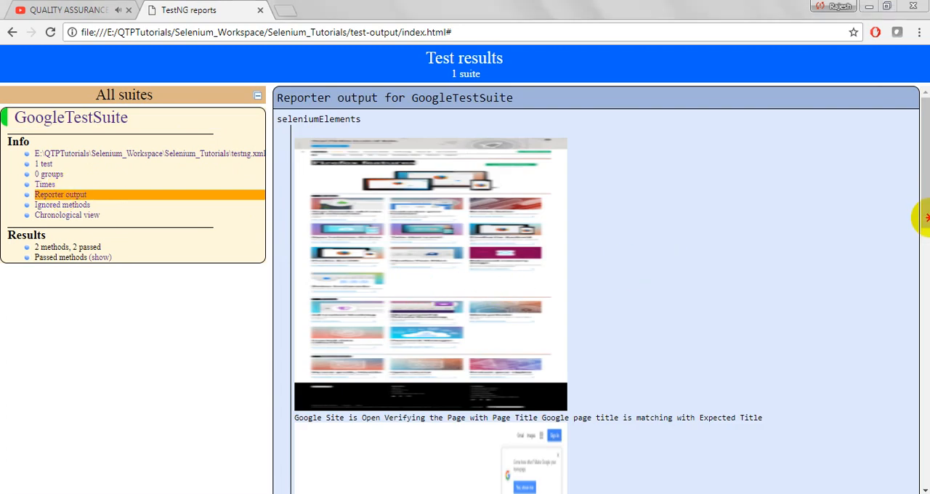
scroll(down, 3)
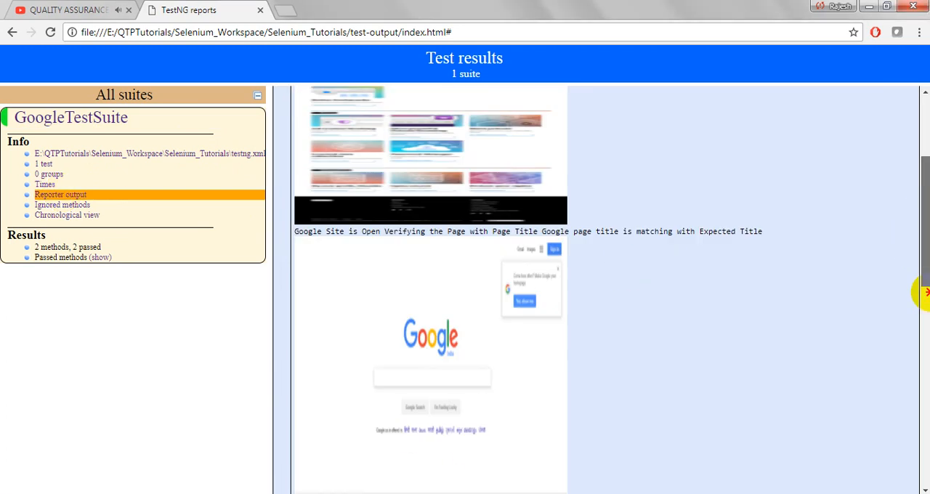
scroll(down, 3)
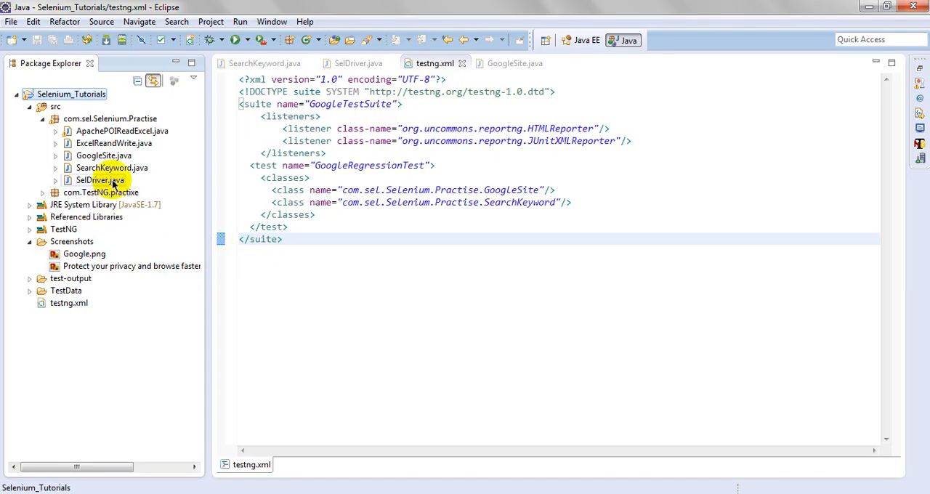
Step: Show GoogleSite.java and highlight the screenCapture() call in seleniumElements
double_click(112, 168)
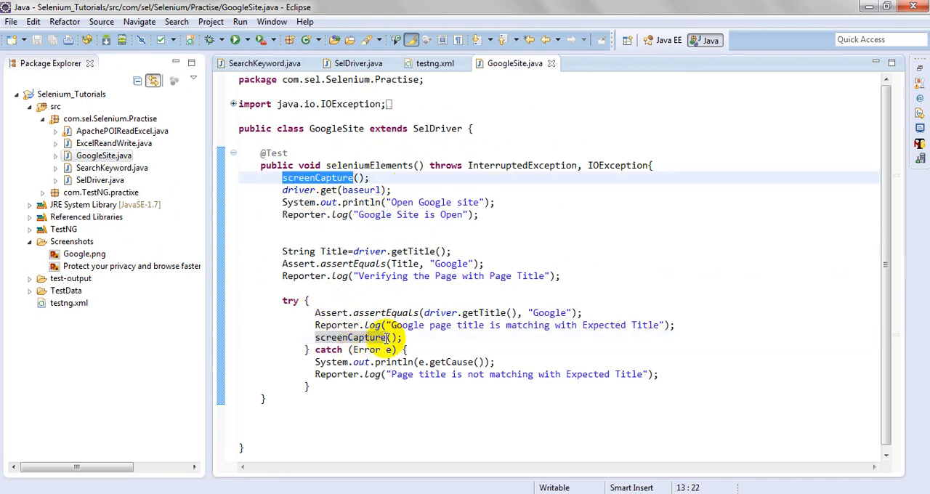
click(385, 337)
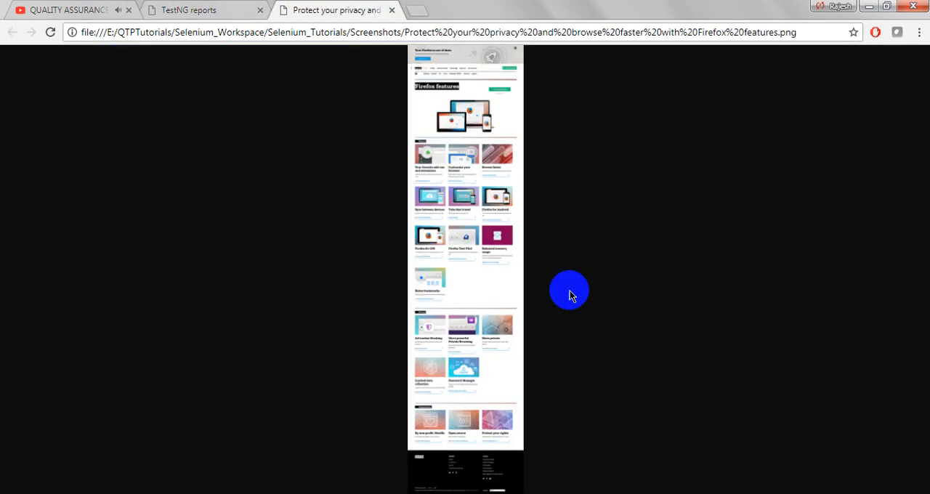
mouse_move(457, 233)
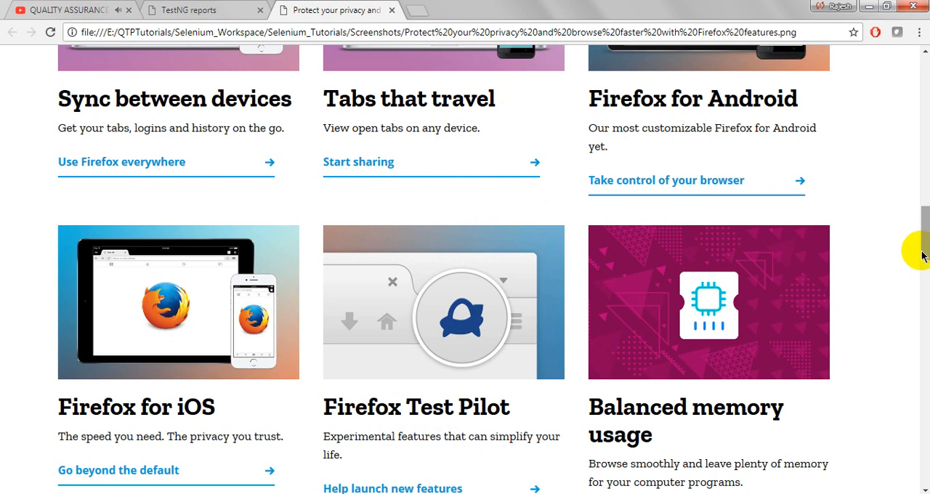
Step: Scroll through the full-size Firefox features screenshot and close its tab
scroll(up, 3)
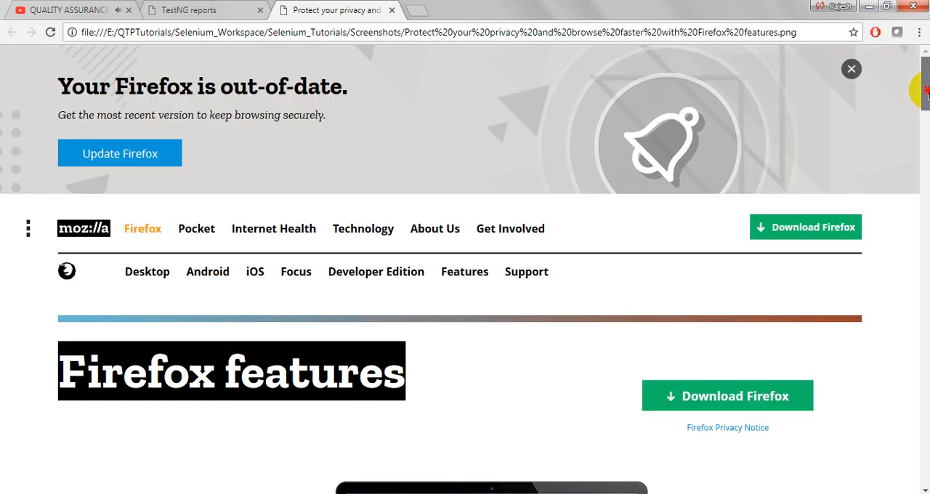
scroll(down, 3)
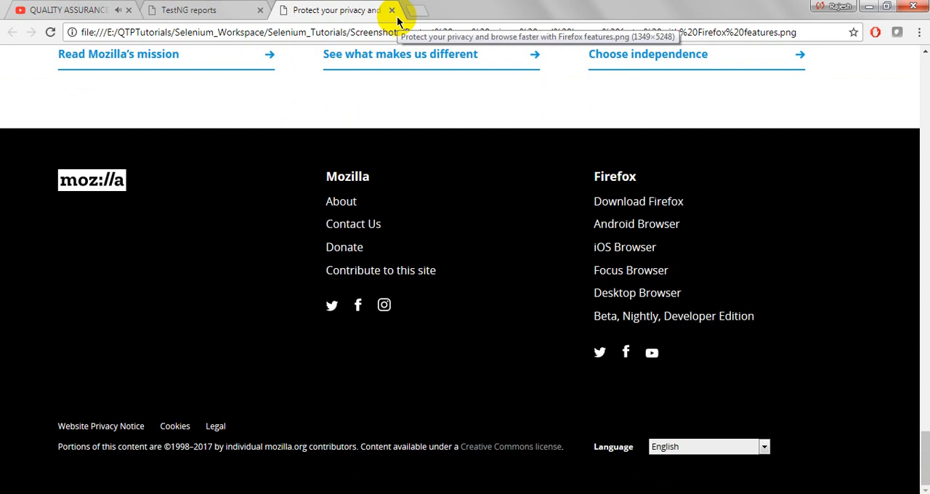
click(392, 11)
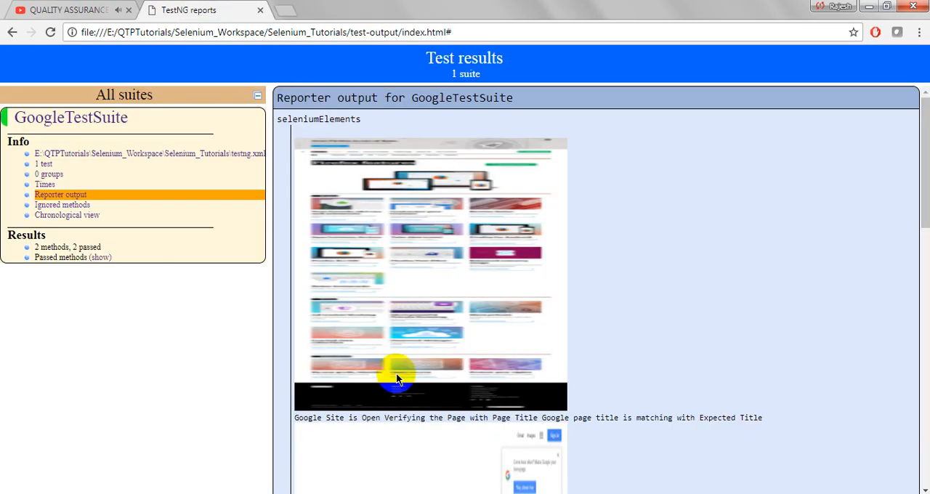
Step: Open the embedded Google screenshot in a new tab, view it, and close it
right_click(398, 378)
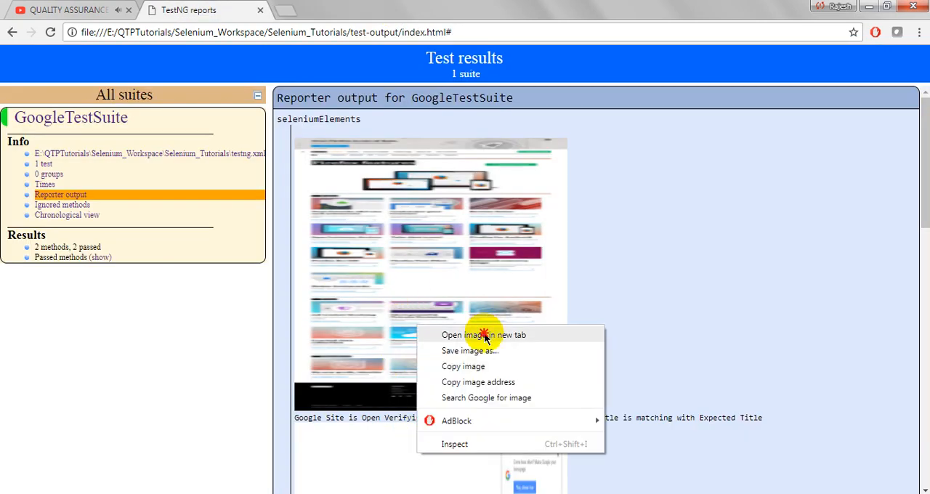
click(482, 334)
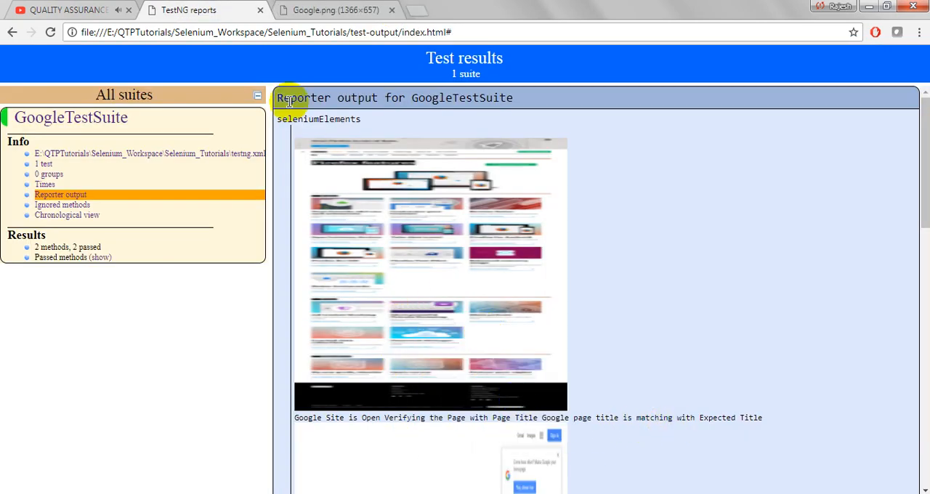
click(327, 10)
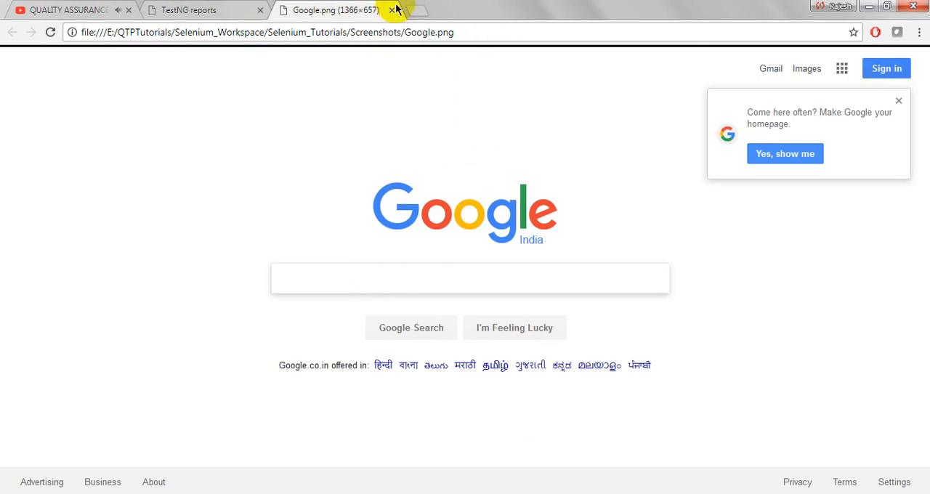
click(392, 10)
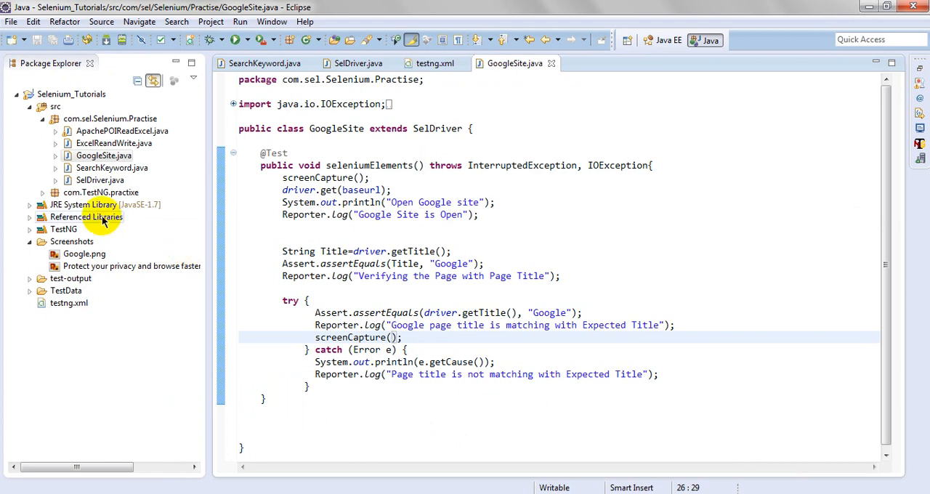
Step: Switch to SelDriver.java showing the screenCapture() method that saves and logs the PNG
click(357, 64)
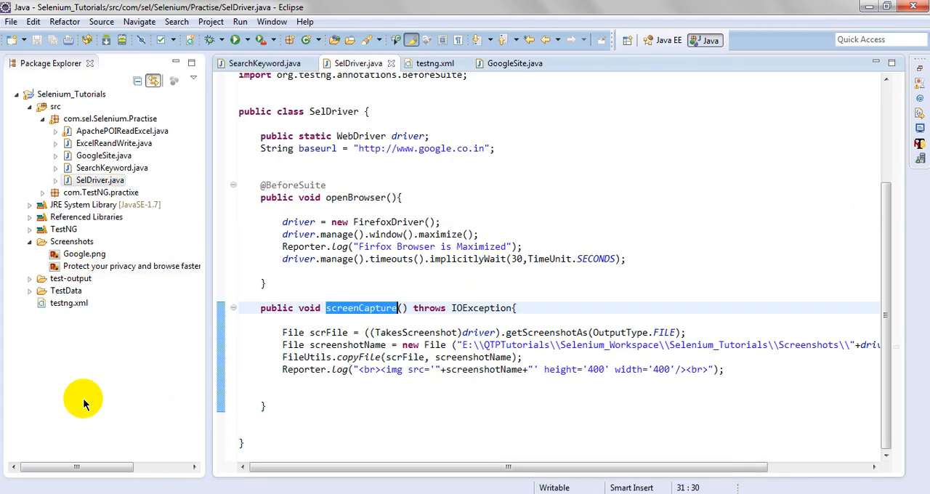